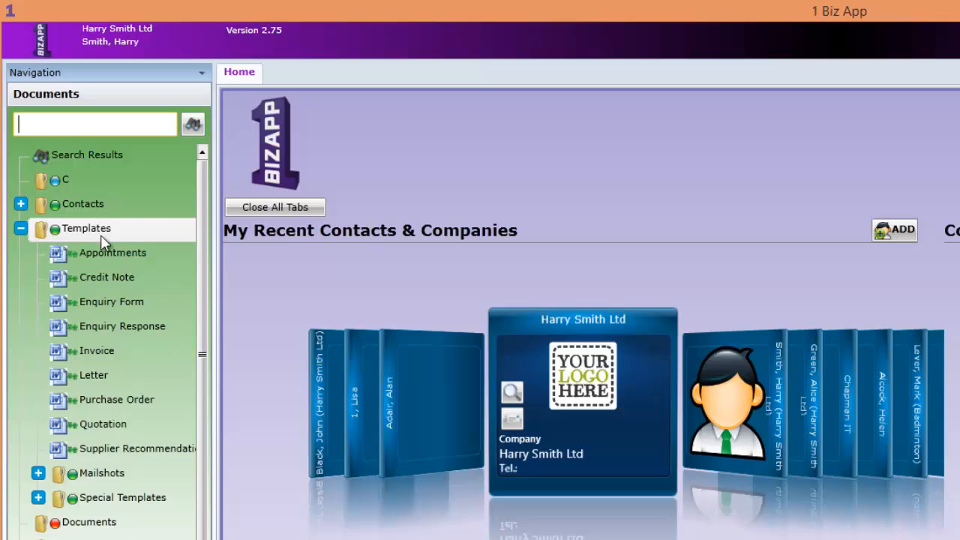
{"action": "mouse_move", "coordinate": [121, 326]}
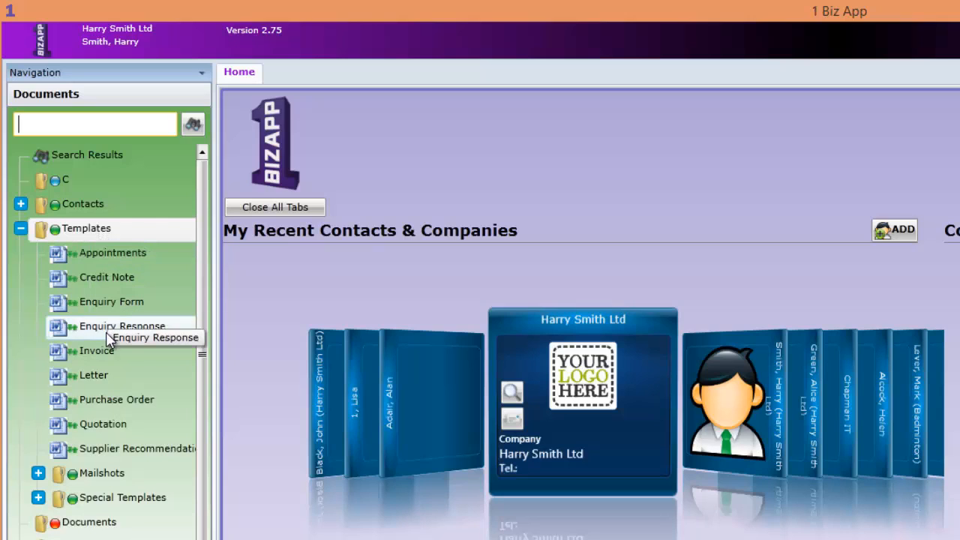
{"action": "mouse_move", "coordinate": [102, 424]}
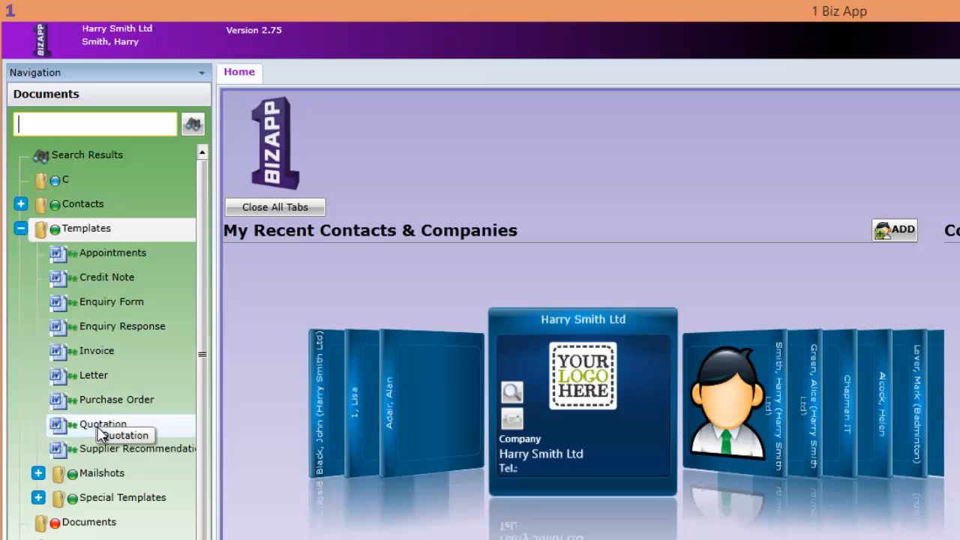
{"action": "mouse_move", "coordinate": [102, 448]}
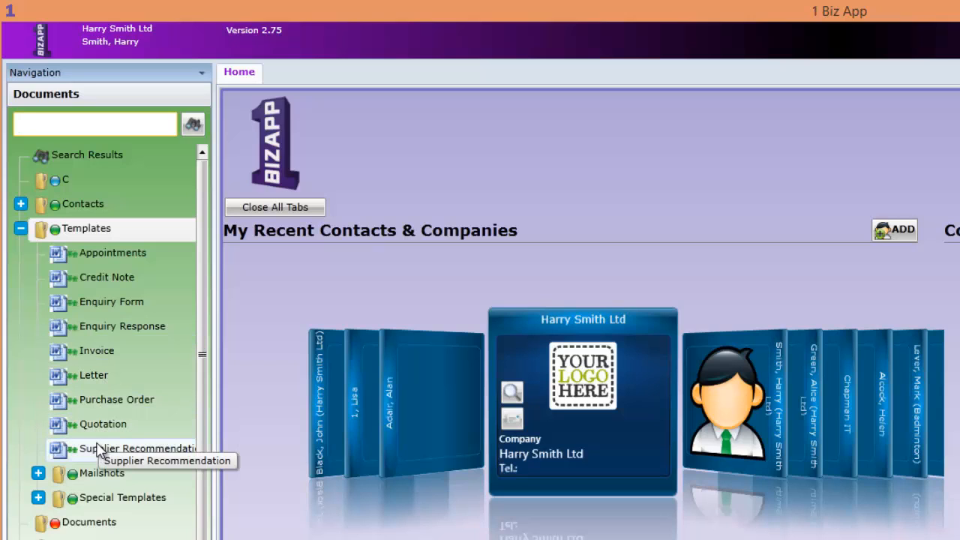
{"action": "mouse_move", "coordinate": [105, 277]}
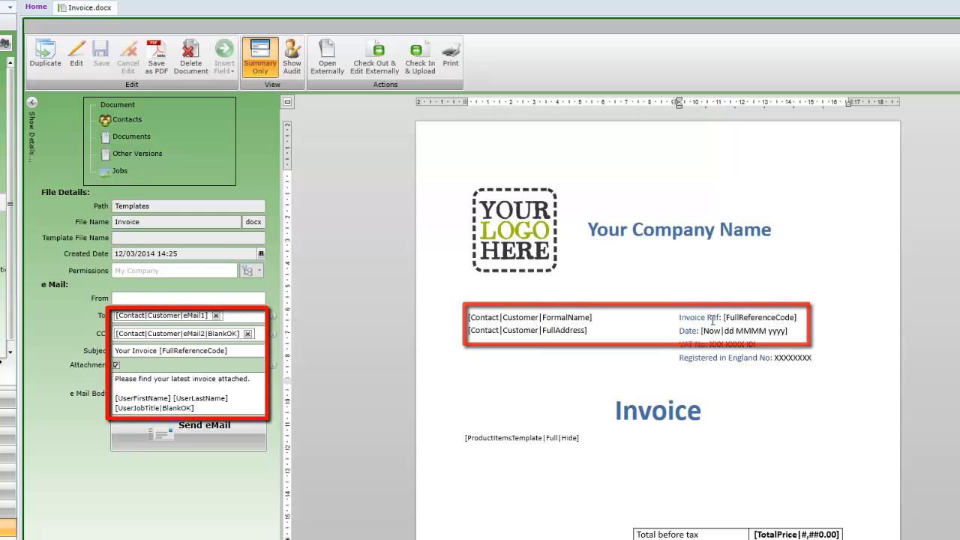
Review the Invoice template's summary preview, then open it in the document editor
{"action": "scroll", "scroll_direction": "down", "scroll_amount": 3}
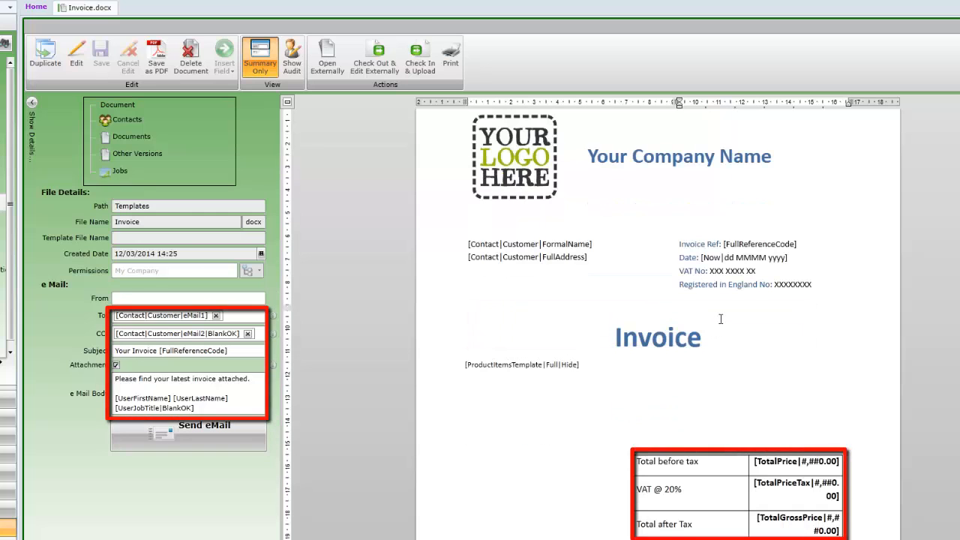
{"action": "scroll", "scroll_direction": "down", "scroll_amount": 3}
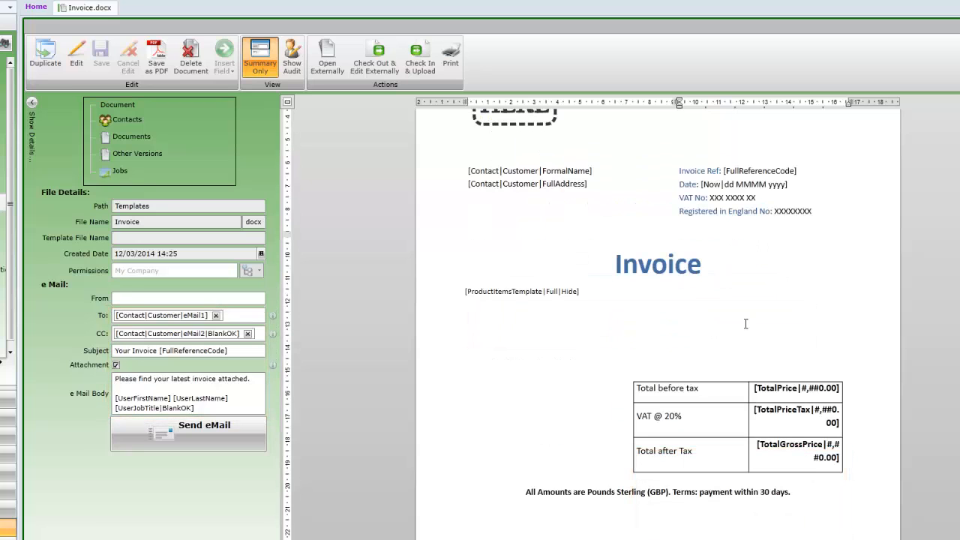
{"action": "scroll", "scroll_direction": "down", "scroll_amount": 3}
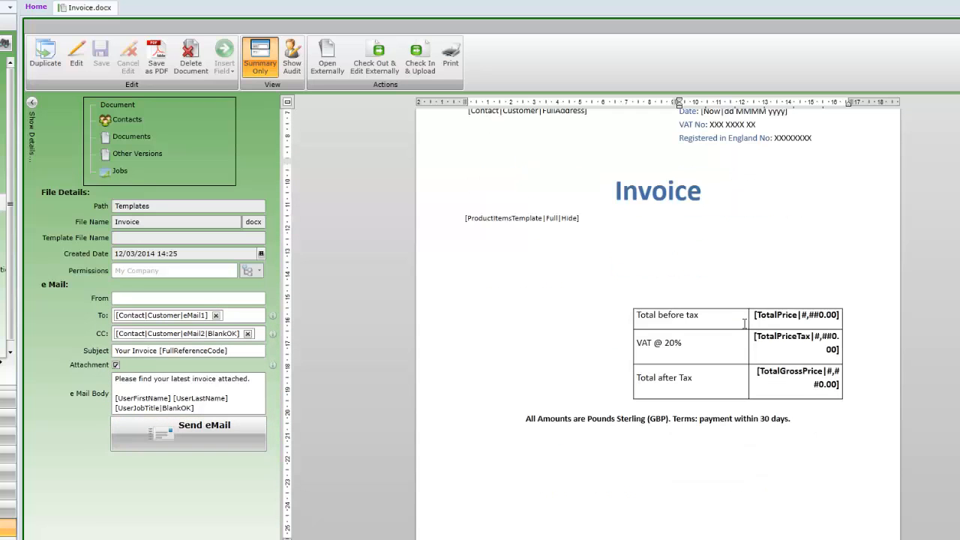
{"action": "scroll", "scroll_direction": "up", "scroll_amount": 3}
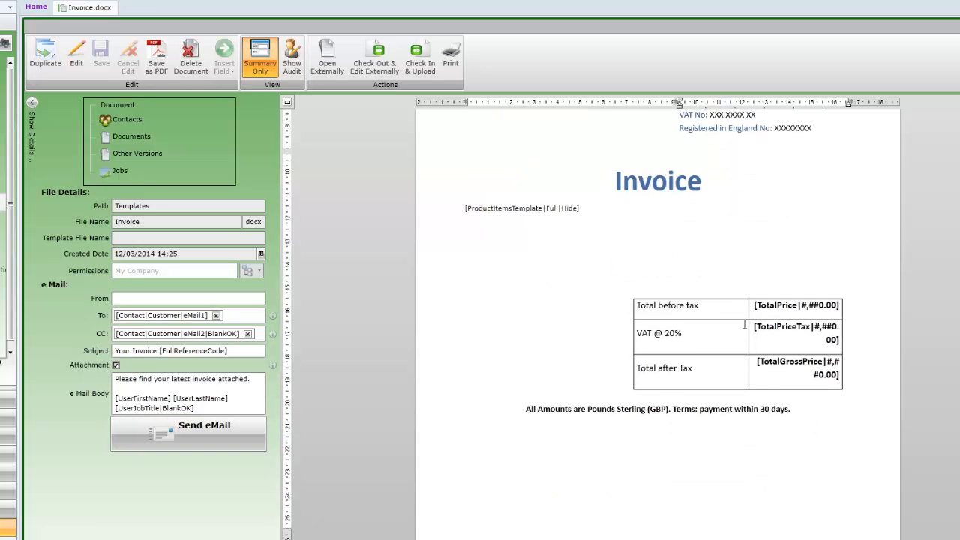
{"action": "scroll", "scroll_direction": "up", "scroll_amount": 3}
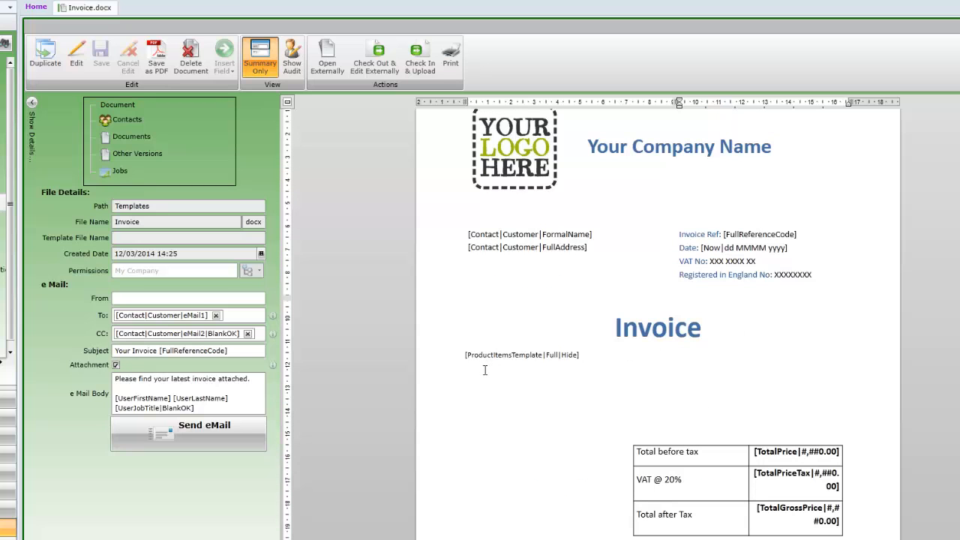
{"action": "left_click", "coordinate": [523, 355]}
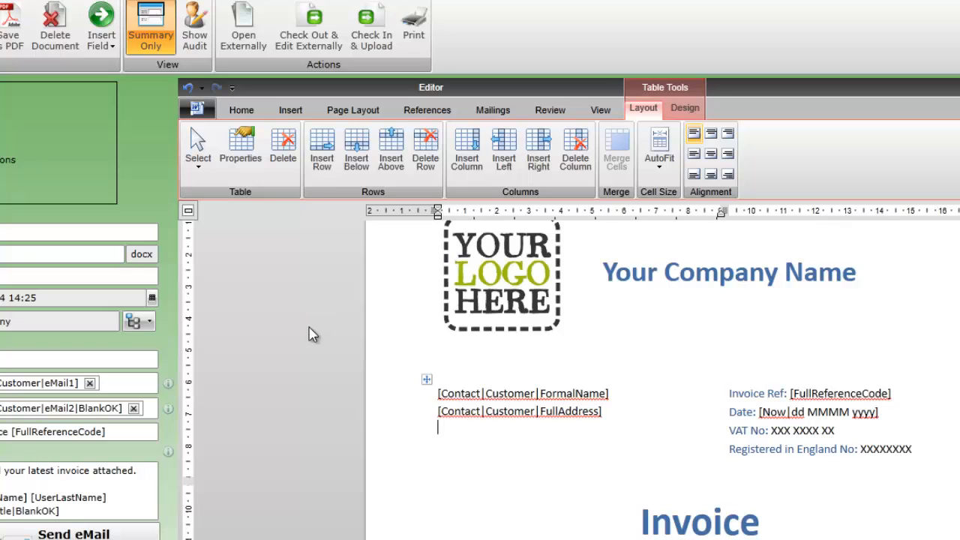
Browse the field chooser to Contact fields for the Customer role, toward Mobile Phone
{"action": "left_click", "coordinate": [100, 27]}
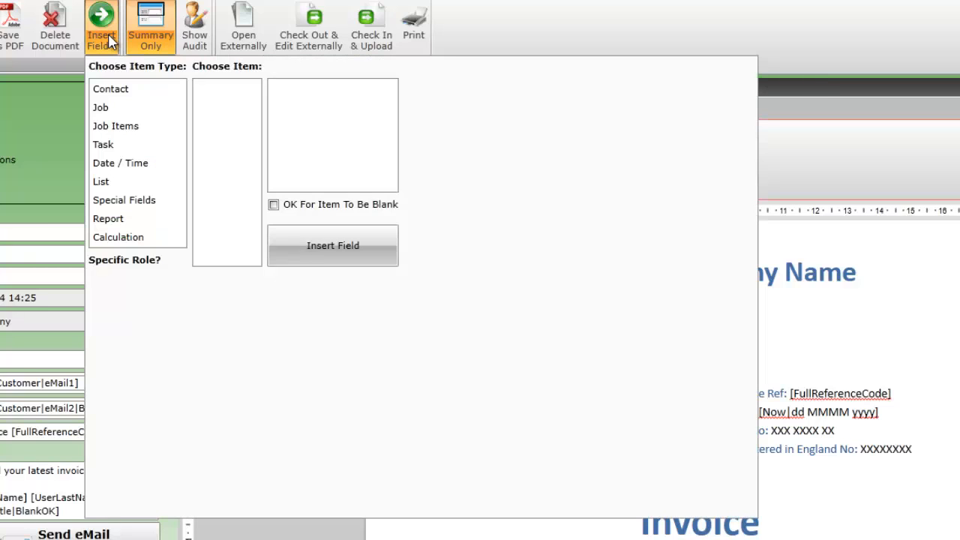
{"action": "left_click", "coordinate": [111, 88]}
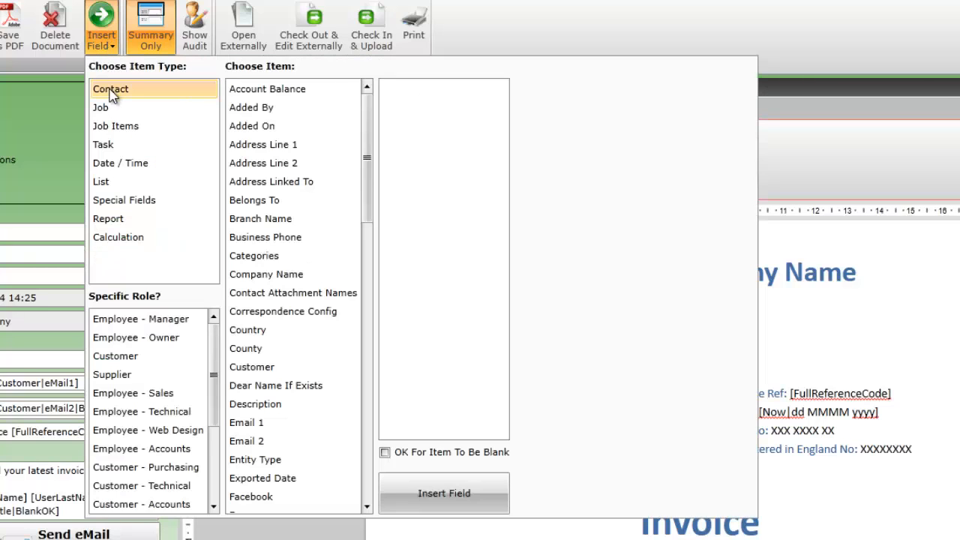
{"action": "left_click", "coordinate": [140, 318]}
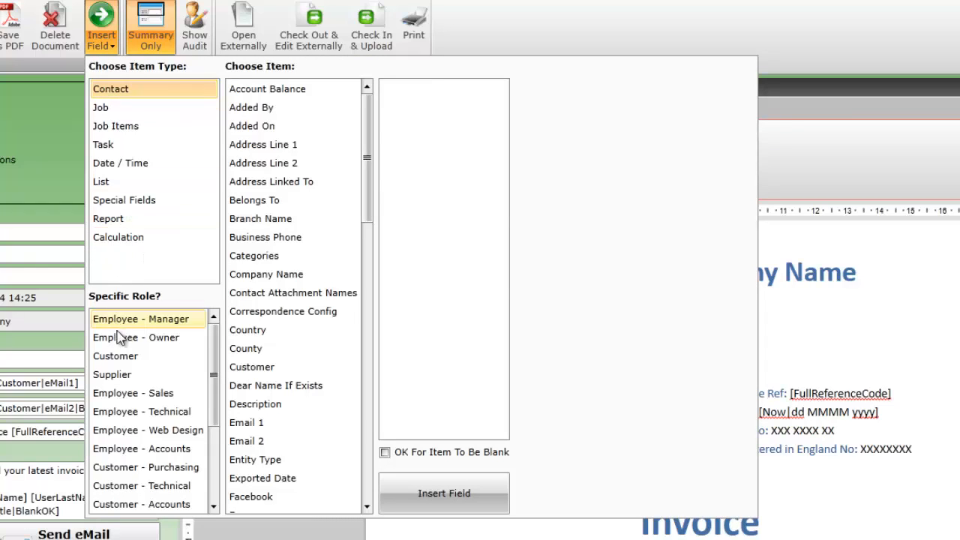
{"action": "left_click", "coordinate": [116, 355]}
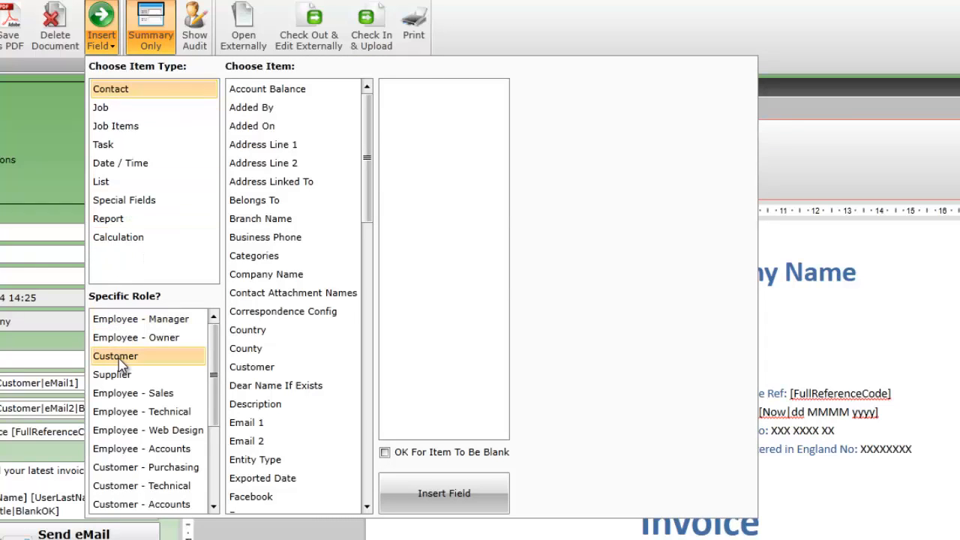
{"action": "scroll", "scroll_direction": "down", "scroll_amount": 3}
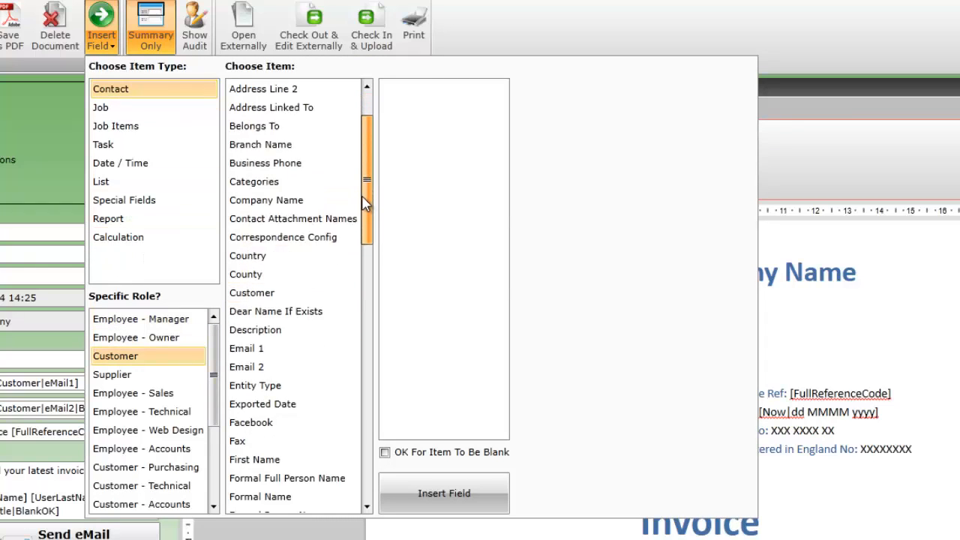
{"action": "scroll", "scroll_direction": "down", "scroll_amount": 3}
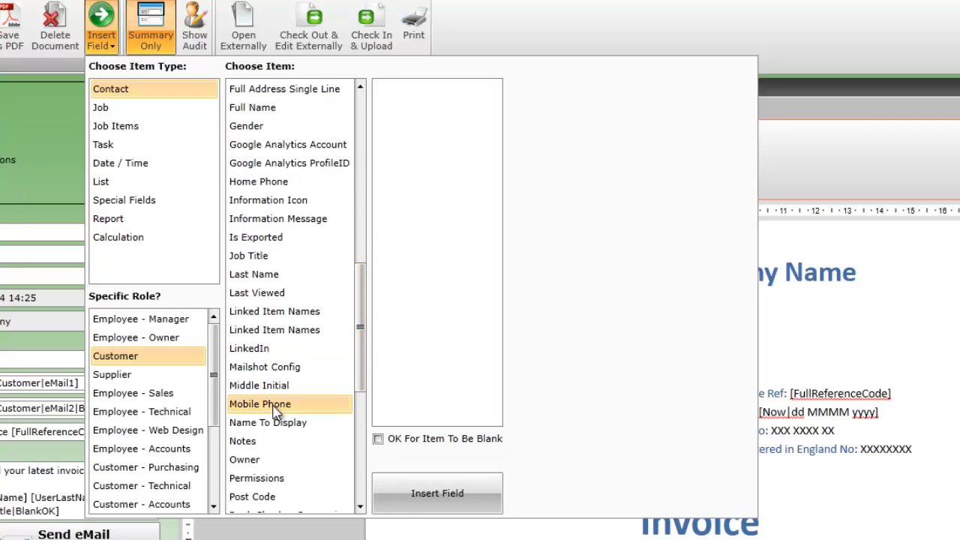
{"action": "mouse_move", "coordinate": [437, 493]}
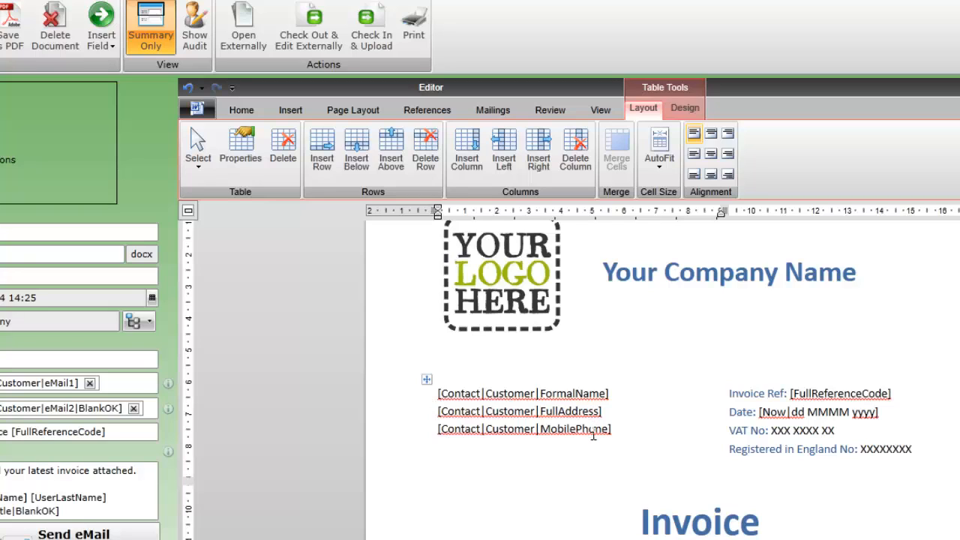
{"action": "mouse_move", "coordinate": [551, 482]}
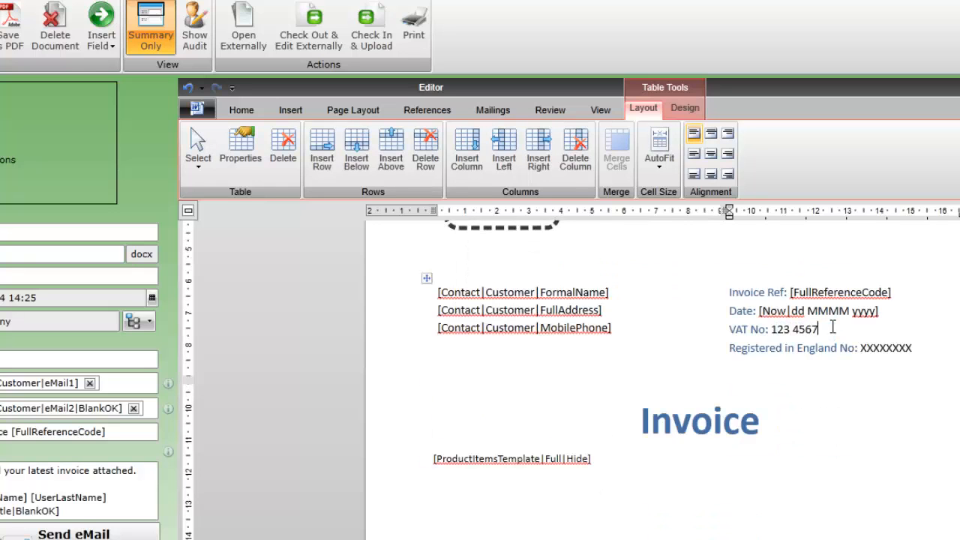
{"action": "type", "text": "8 234"}
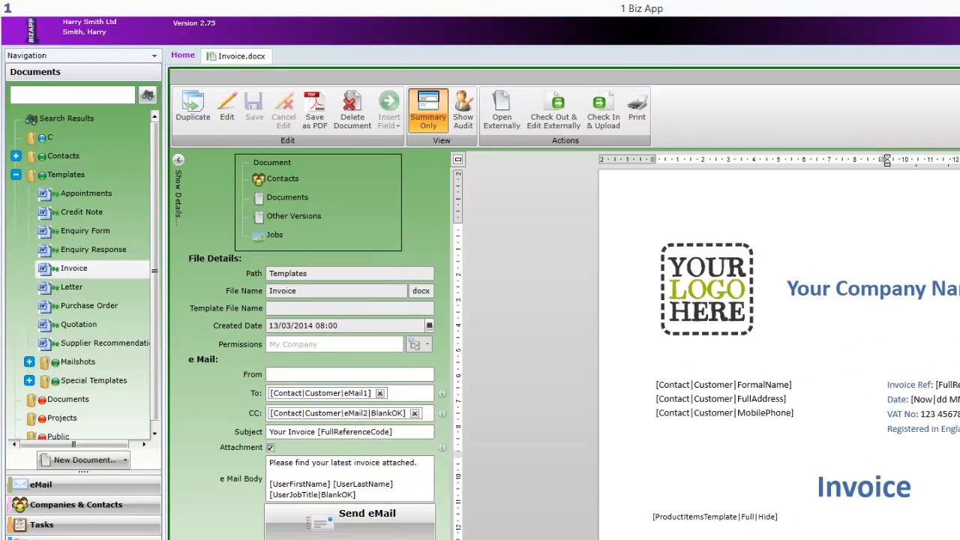
Close the Invoice template, open job 001033 from the Job List, and start Mail Merge
{"action": "left_click", "coordinate": [265, 56]}
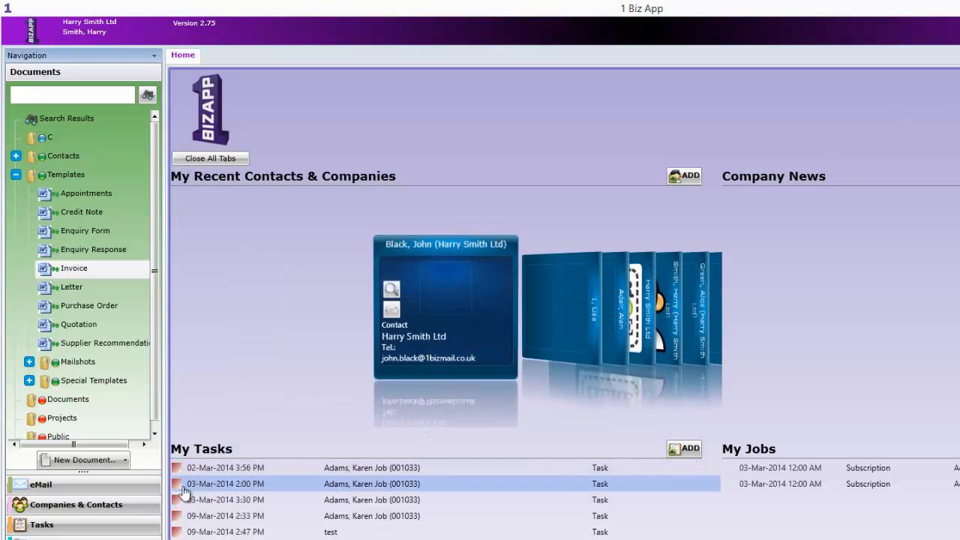
{"action": "left_click", "coordinate": [75, 504]}
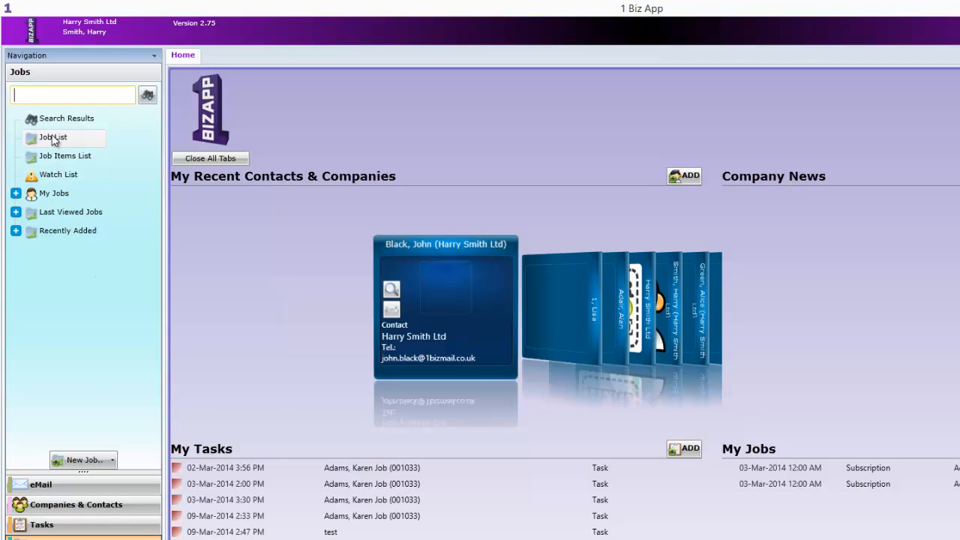
{"action": "left_click", "coordinate": [53, 137]}
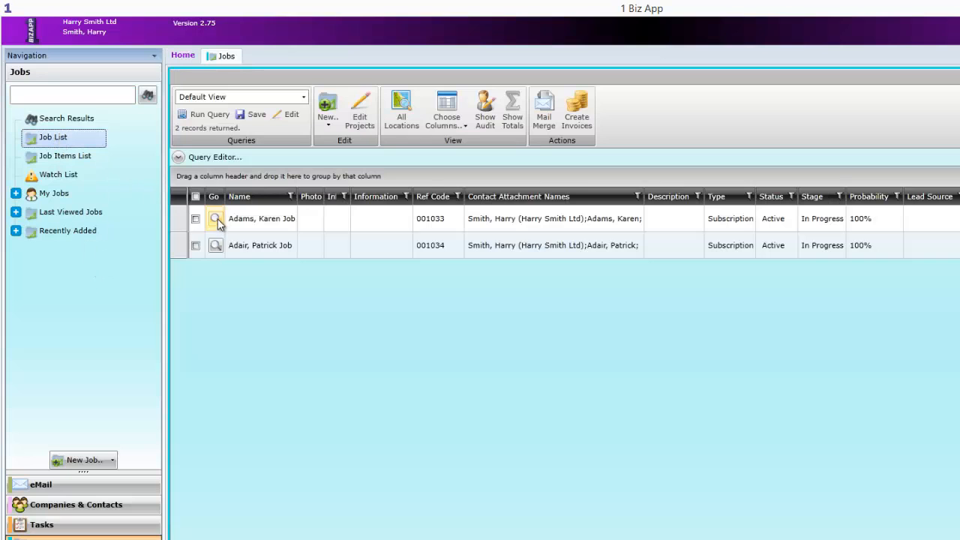
{"action": "left_click", "coordinate": [216, 219]}
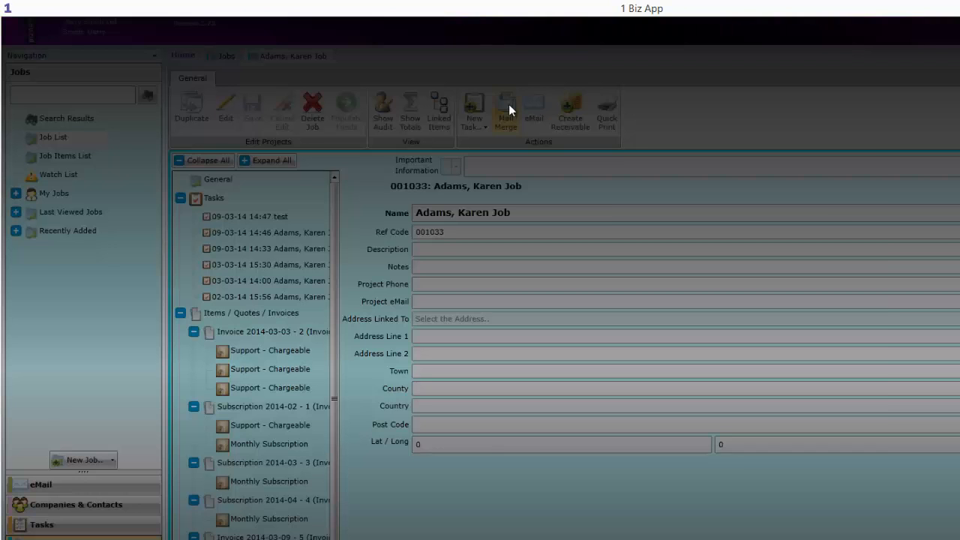
{"action": "left_click", "coordinate": [505, 111]}
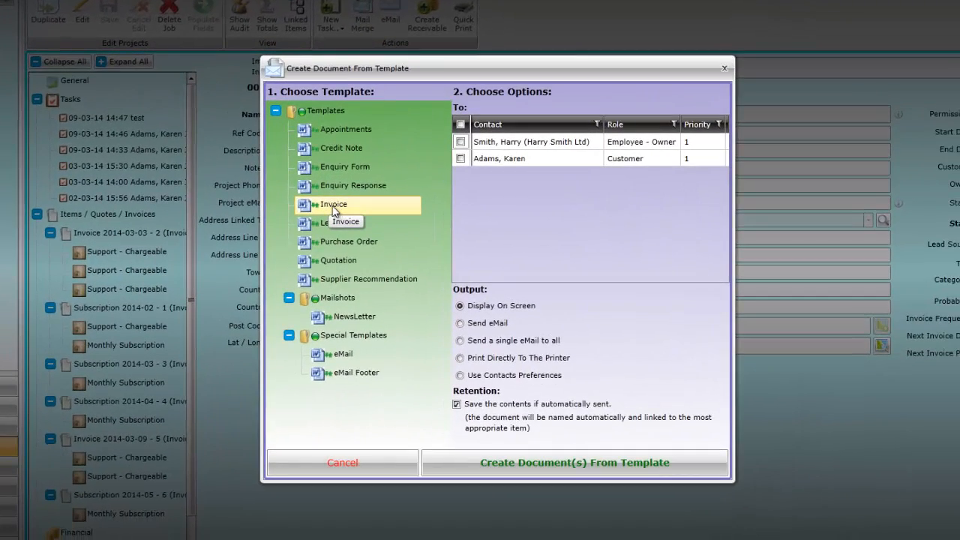
{"action": "mouse_move", "coordinate": [365, 241]}
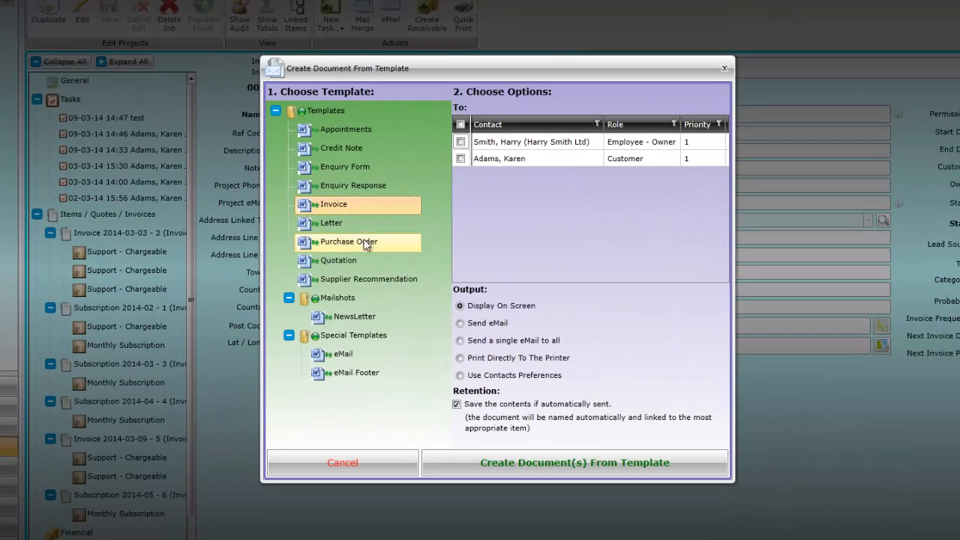
Generate an invoice for the Customer contact using the Invoice 2014-03-03 item group
{"action": "left_click", "coordinate": [459, 157]}
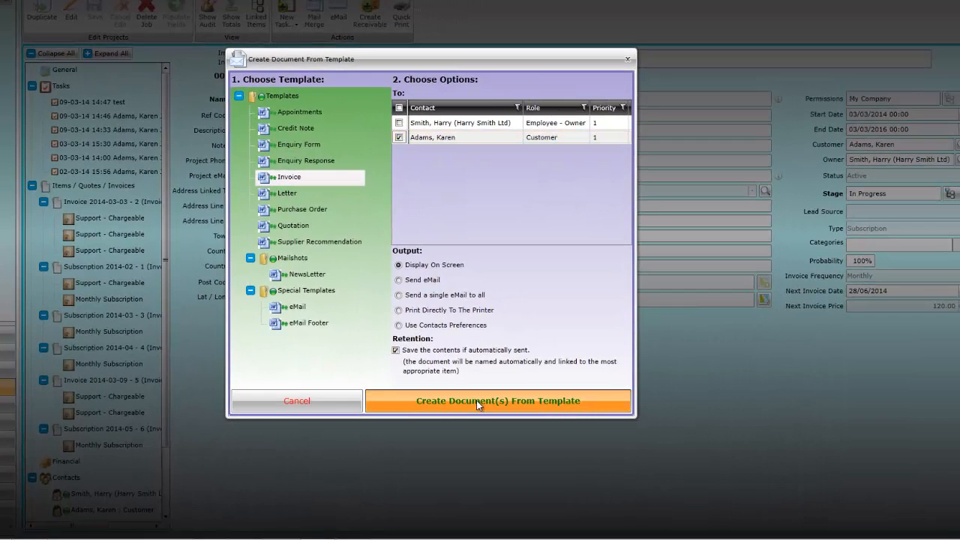
{"action": "left_click", "coordinate": [498, 400]}
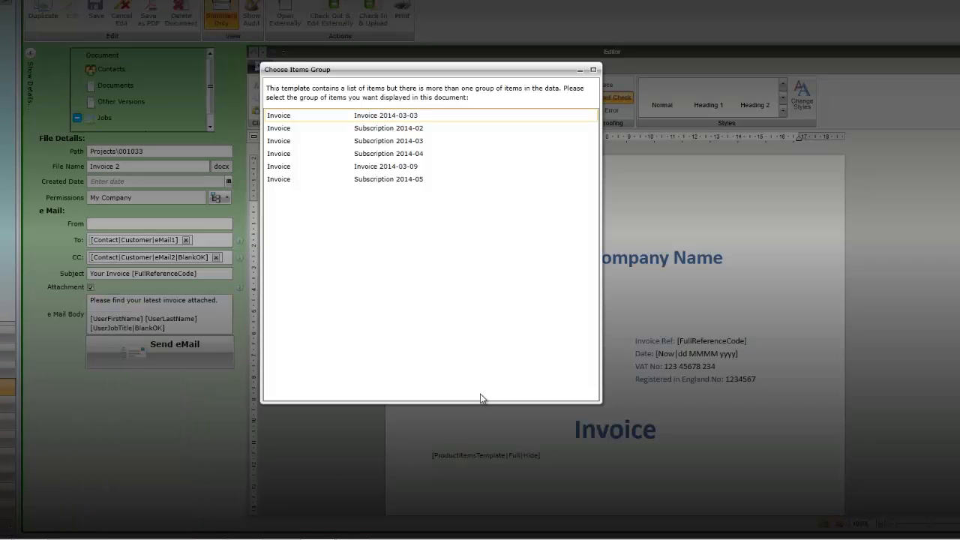
{"action": "left_click", "coordinate": [388, 128]}
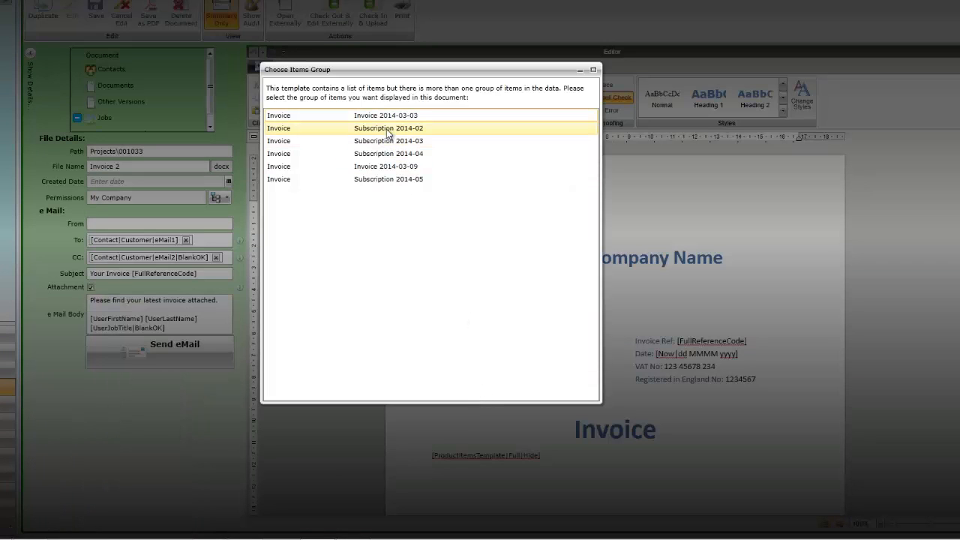
{"action": "left_click", "coordinate": [386, 115]}
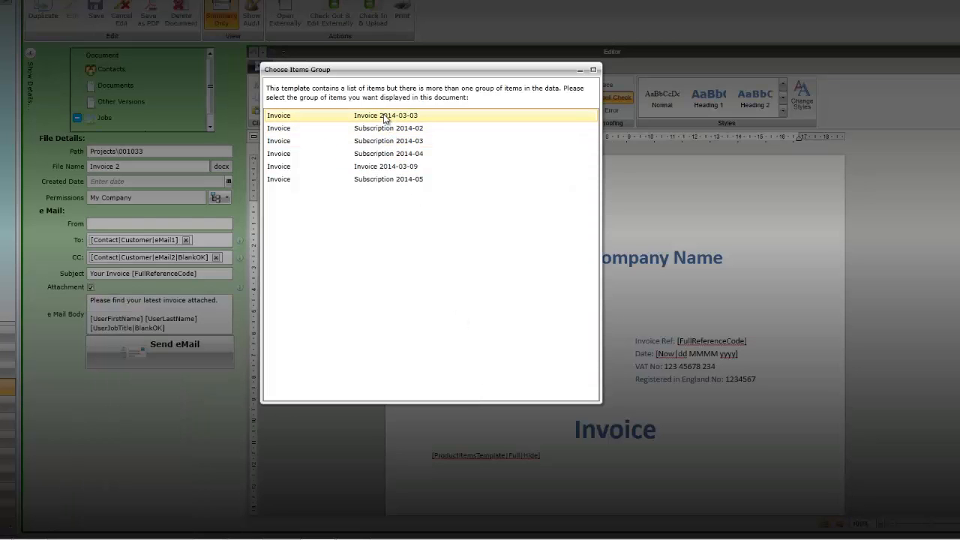
{"action": "double_click", "coordinate": [385, 114]}
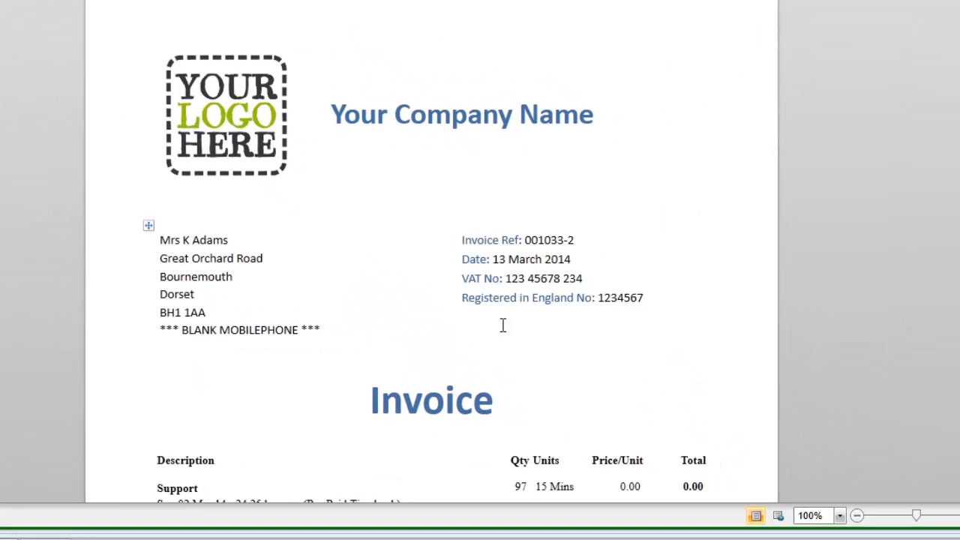
Scroll the generated invoice to inspect the customer's blank mobile phone field
{"action": "scroll", "scroll_direction": "down", "scroll_amount": 3}
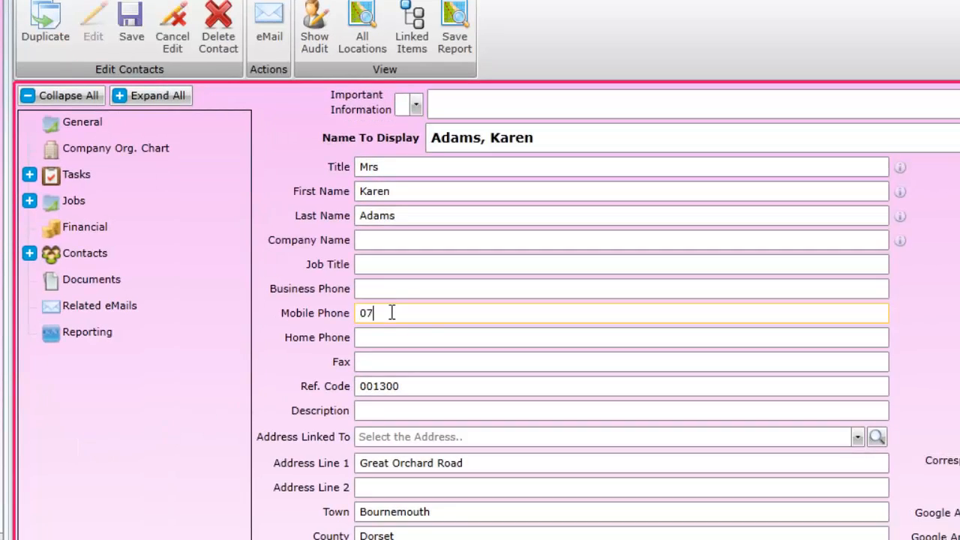
{"action": "type", "text": "777 777777"}
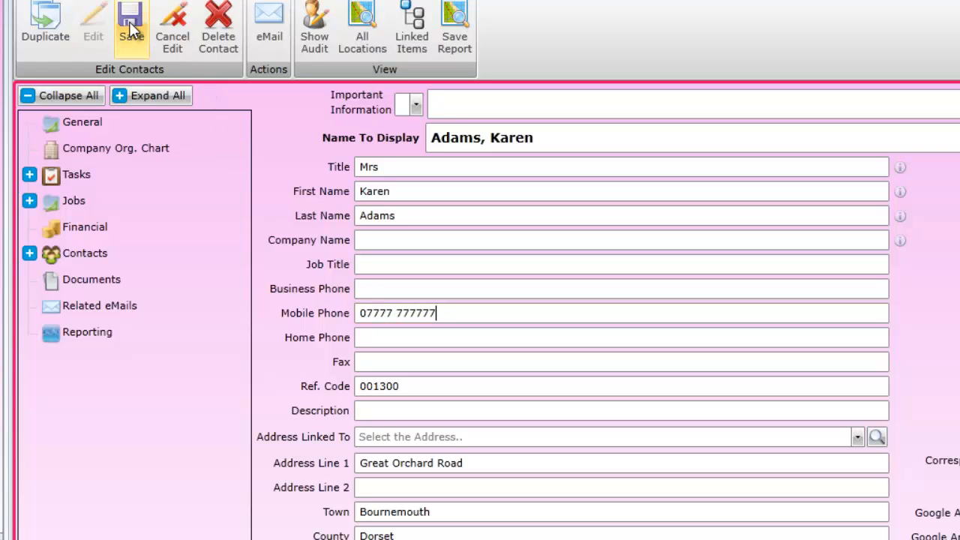
{"action": "left_click", "coordinate": [131, 23]}
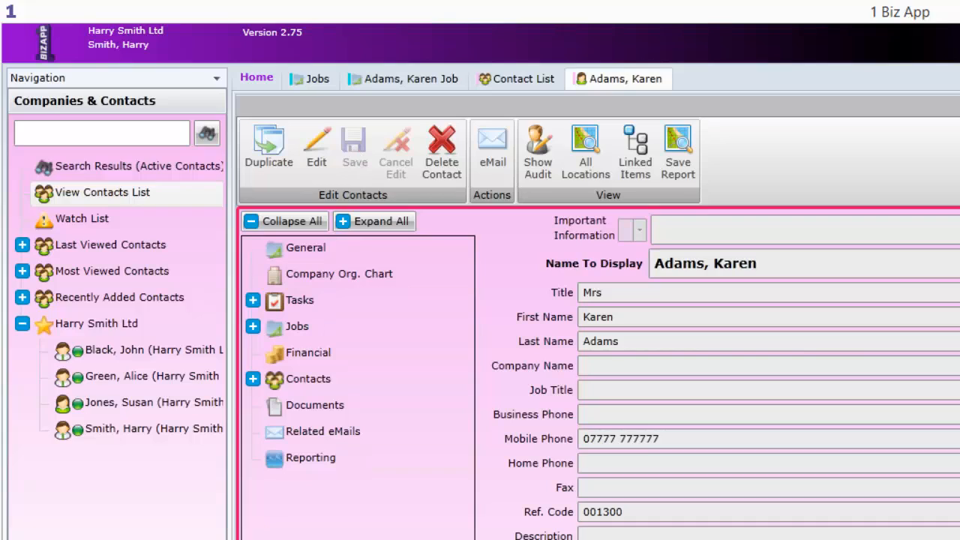
{"action": "left_click", "coordinate": [403, 79]}
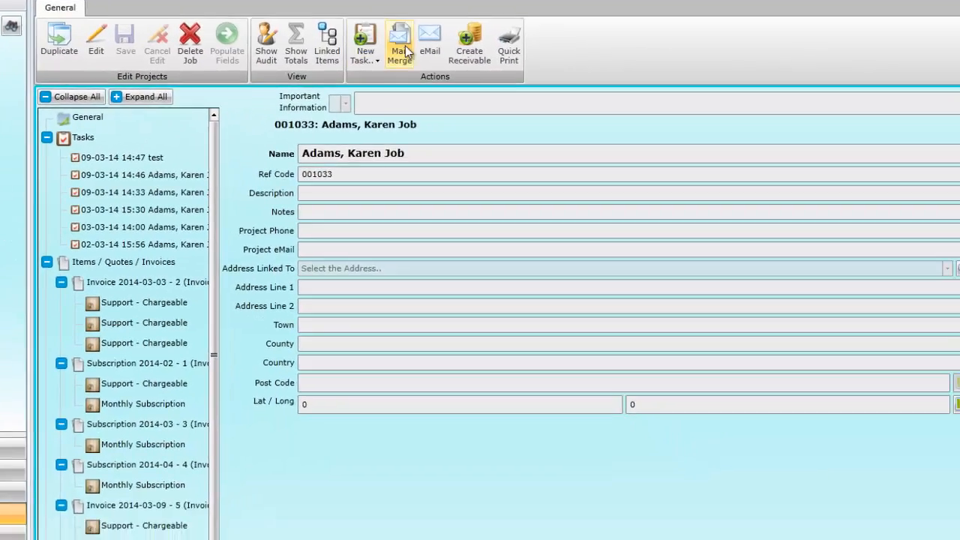
{"action": "left_click", "coordinate": [398, 41]}
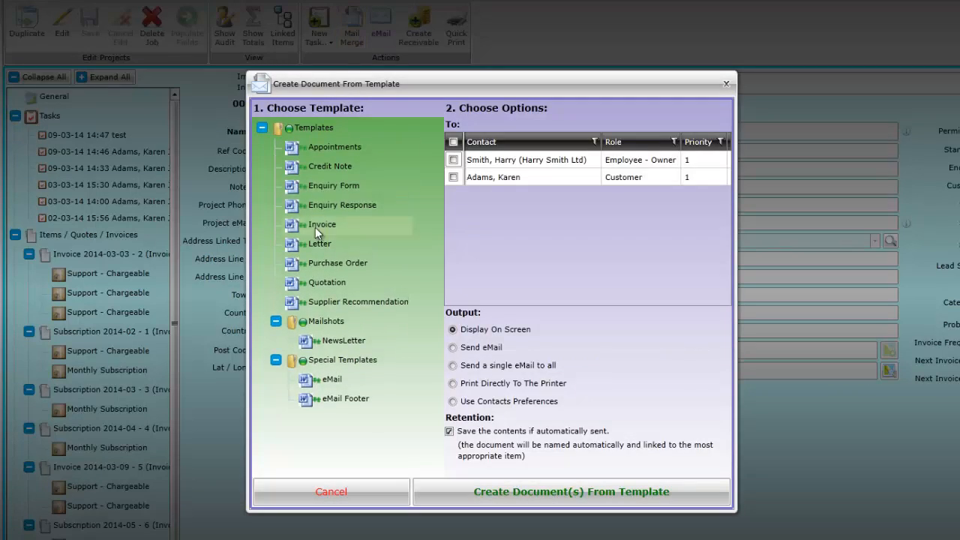
{"action": "left_click", "coordinate": [321, 225]}
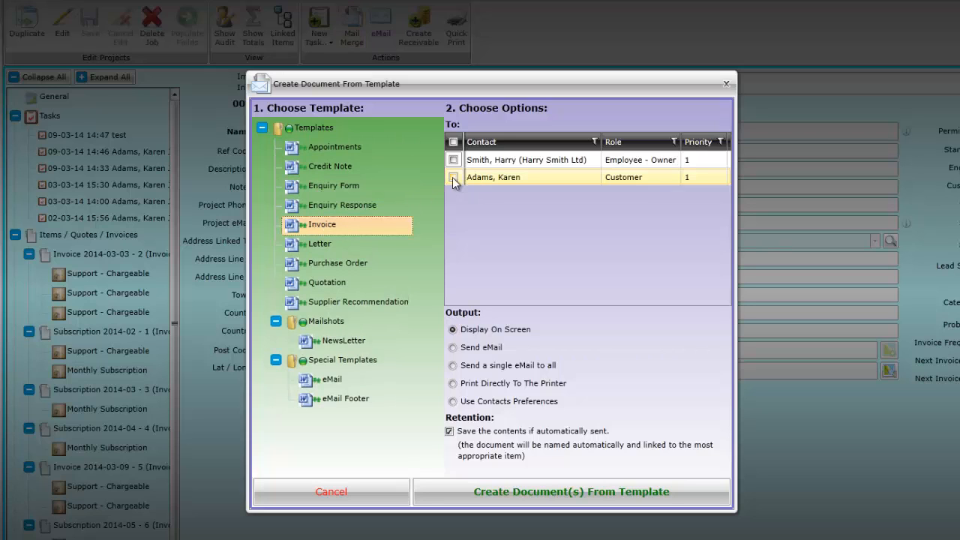
{"action": "left_click", "coordinate": [453, 176]}
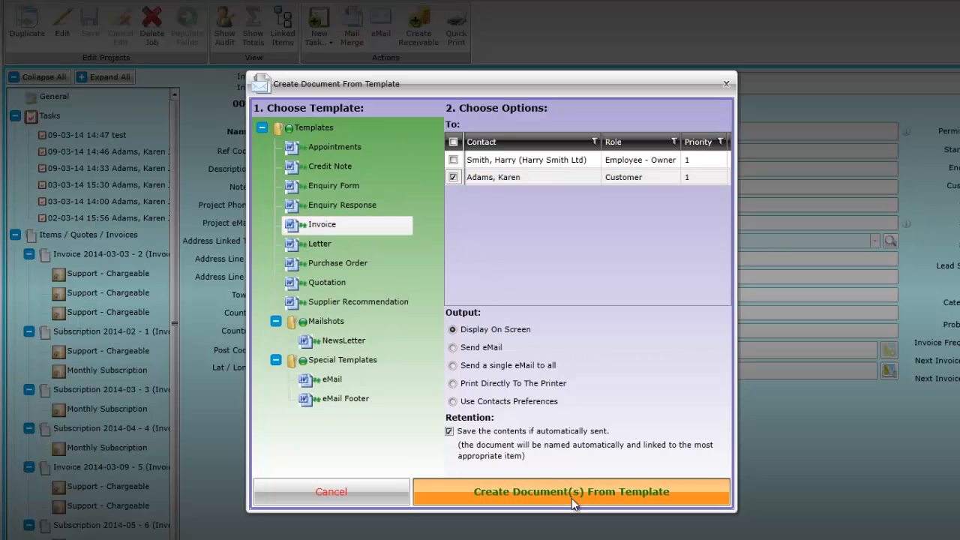
{"action": "left_click", "coordinate": [571, 491]}
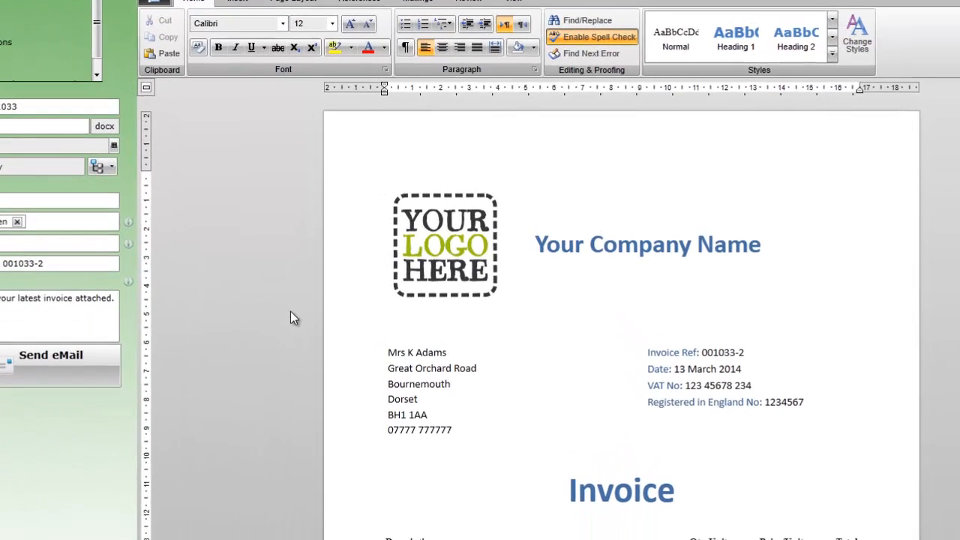
{"action": "scroll", "scroll_direction": "down", "scroll_amount": 3}
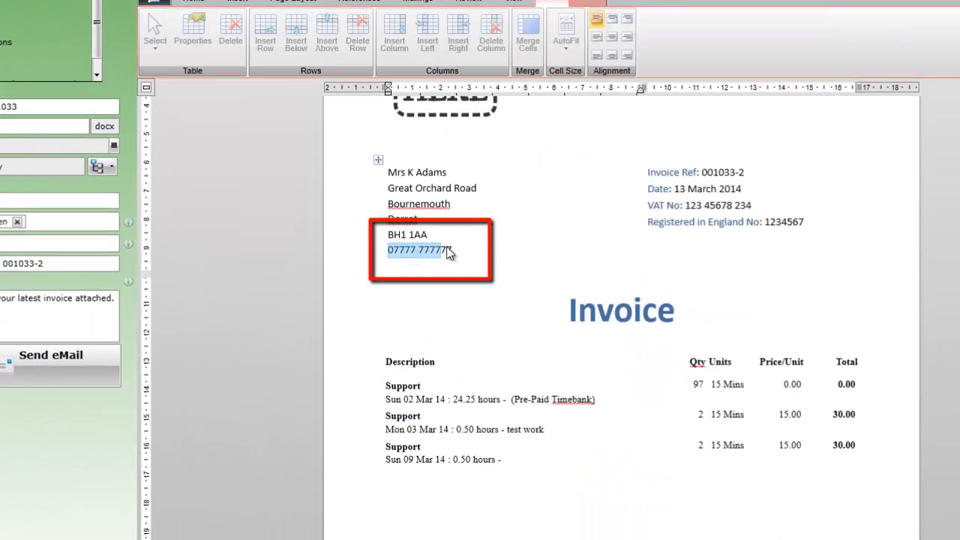
{"action": "scroll", "scroll_direction": "up", "scroll_amount": 3}
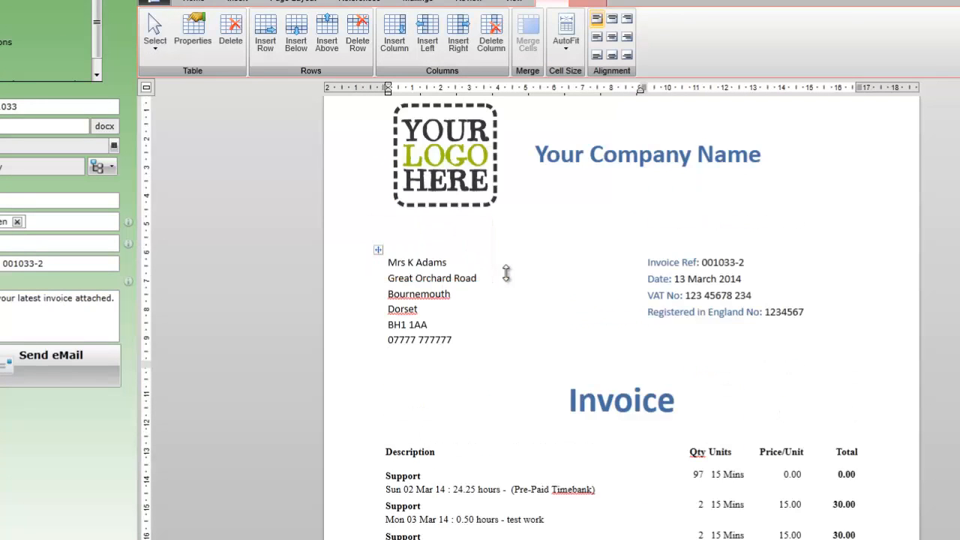
{"action": "mouse_move", "coordinate": [509, 274]}
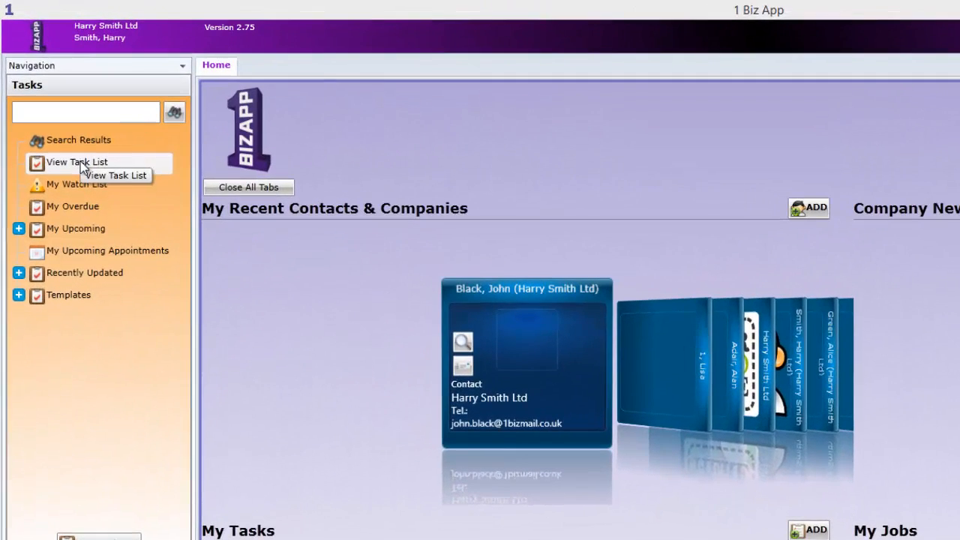
Switch the task list to Templates (Master) and open Support - Chargeable for editing
{"action": "left_click", "coordinate": [76, 162]}
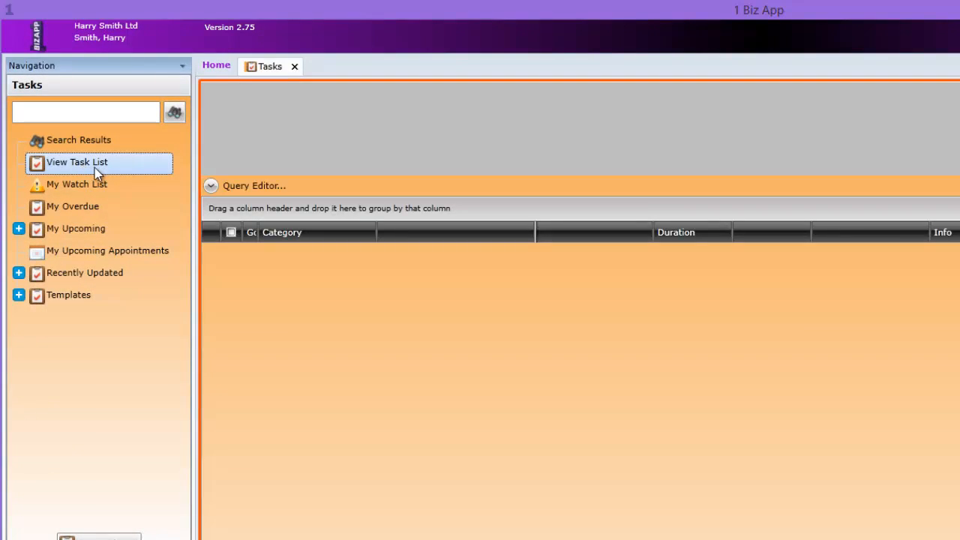
{"action": "left_click", "coordinate": [76, 162]}
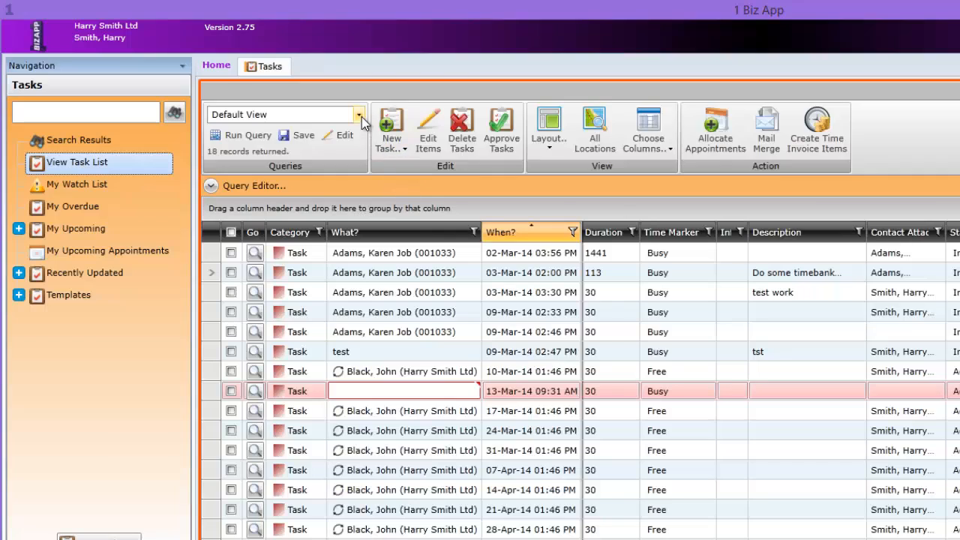
{"action": "left_click", "coordinate": [359, 114]}
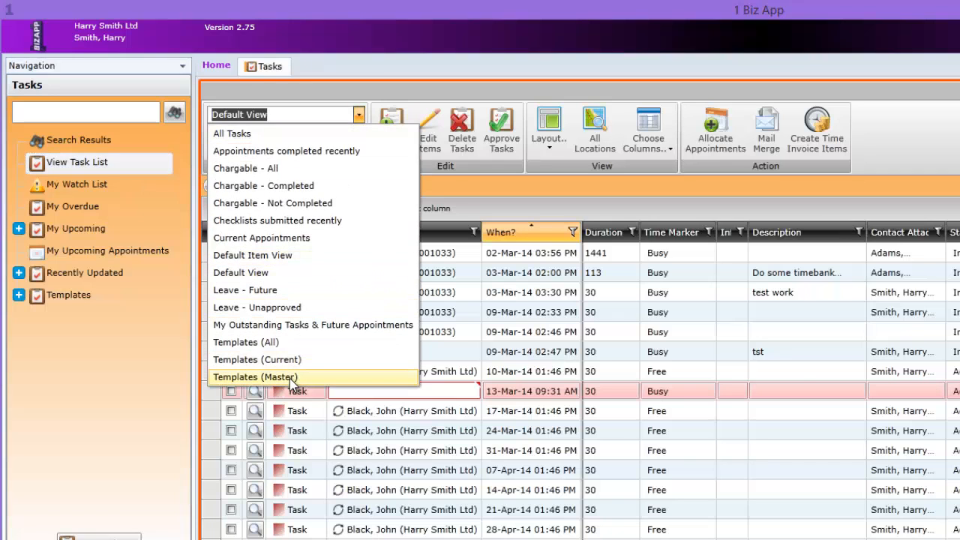
{"action": "left_click", "coordinate": [255, 376]}
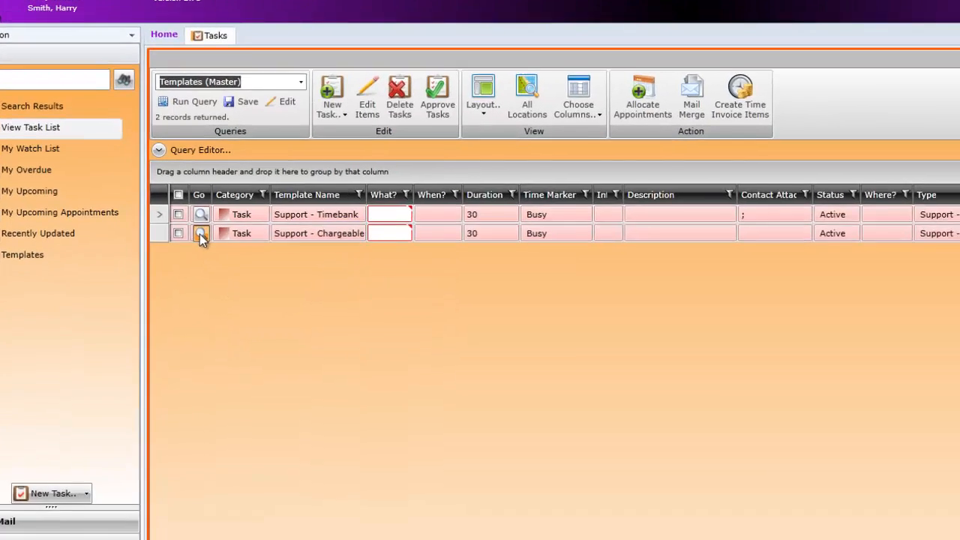
{"action": "left_click", "coordinate": [200, 233]}
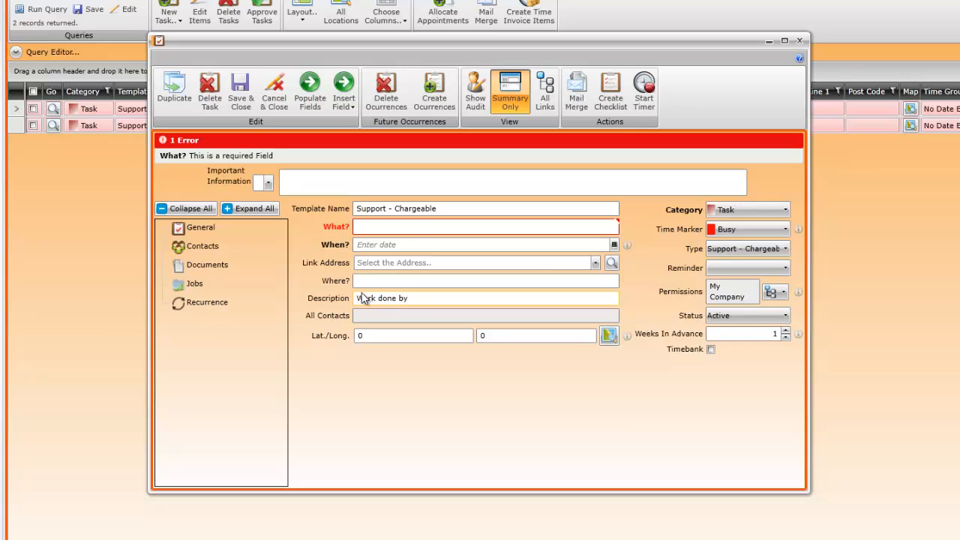
Append the User First Name and User Last Name special fields after 'Work done by:', then save the template
{"action": "left_click", "coordinate": [485, 298]}
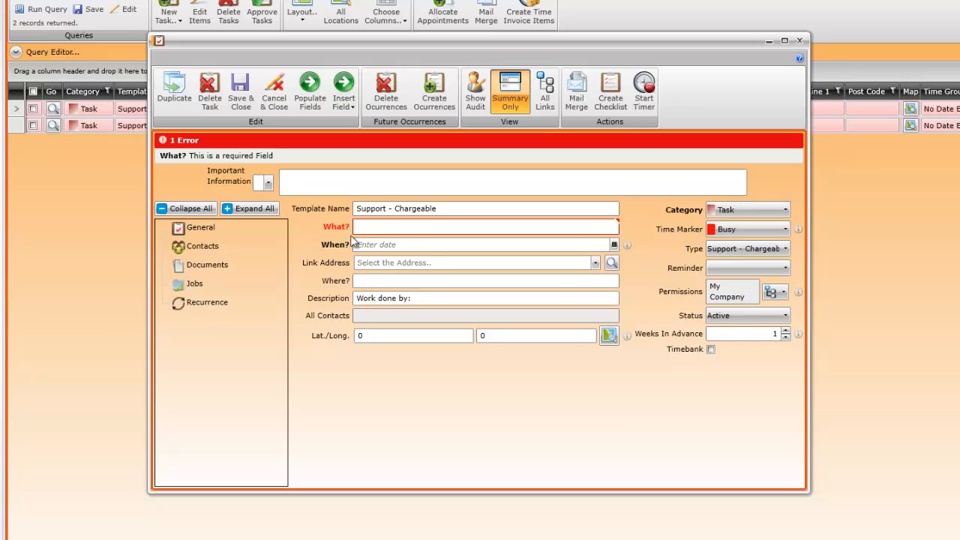
{"action": "left_click", "coordinate": [343, 88]}
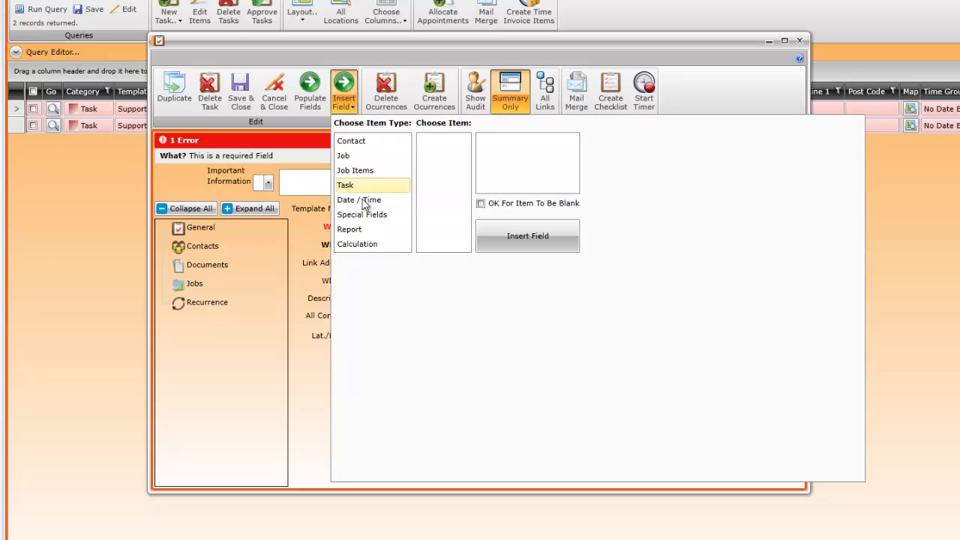
{"action": "left_click", "coordinate": [362, 215]}
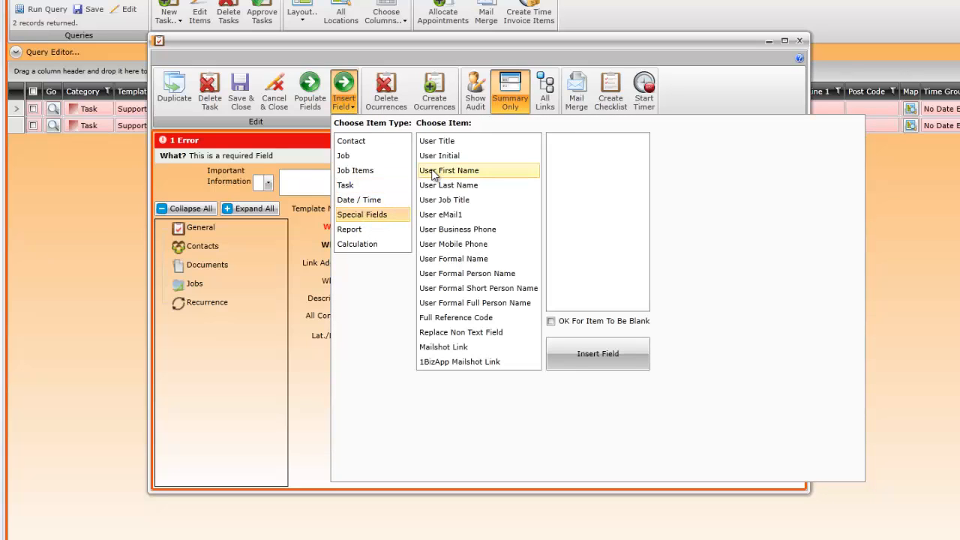
{"action": "mouse_move", "coordinate": [598, 354]}
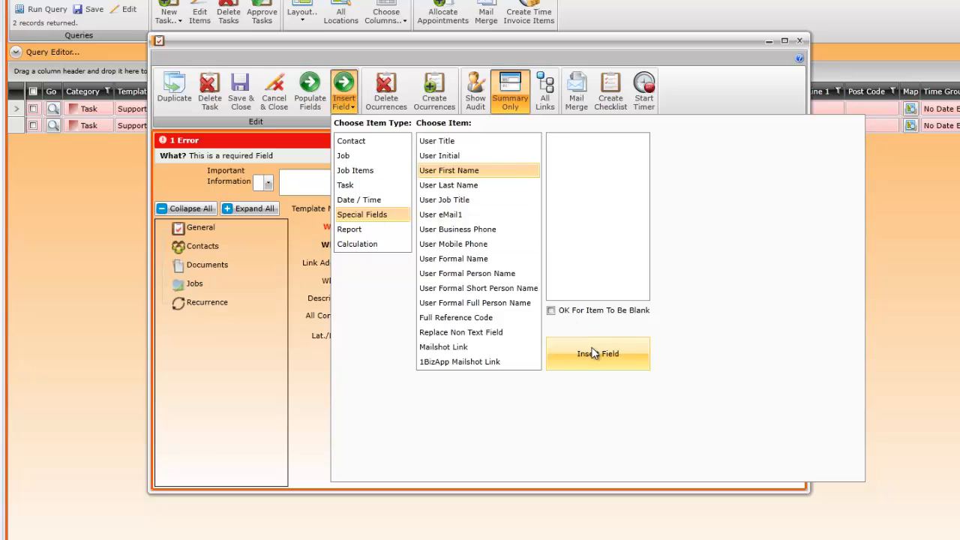
{"action": "left_click", "coordinate": [598, 353]}
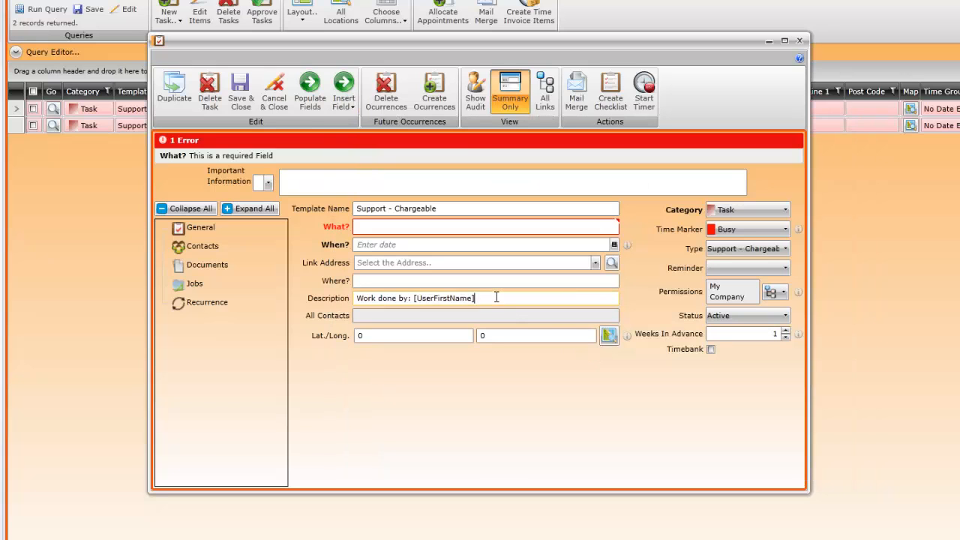
{"action": "left_click", "coordinate": [343, 90]}
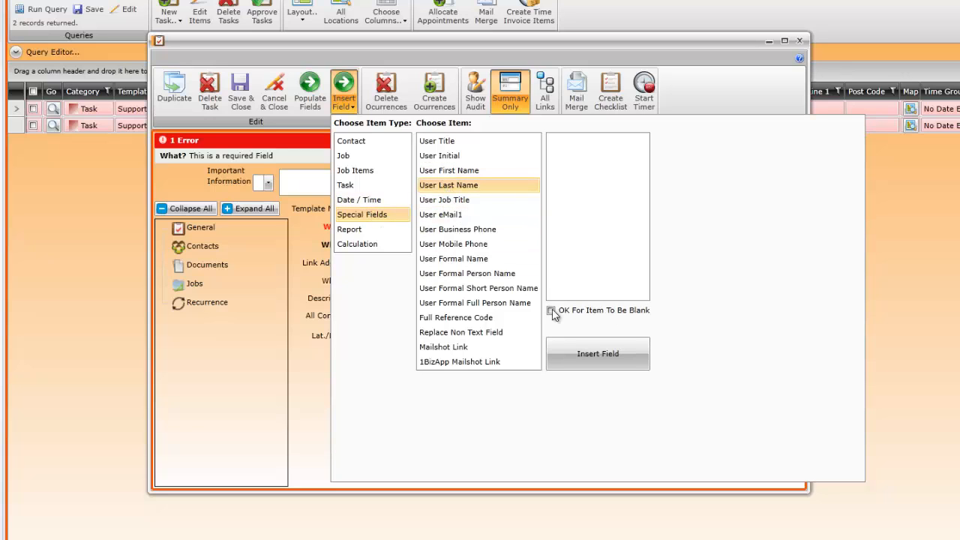
{"action": "left_click", "coordinate": [597, 354]}
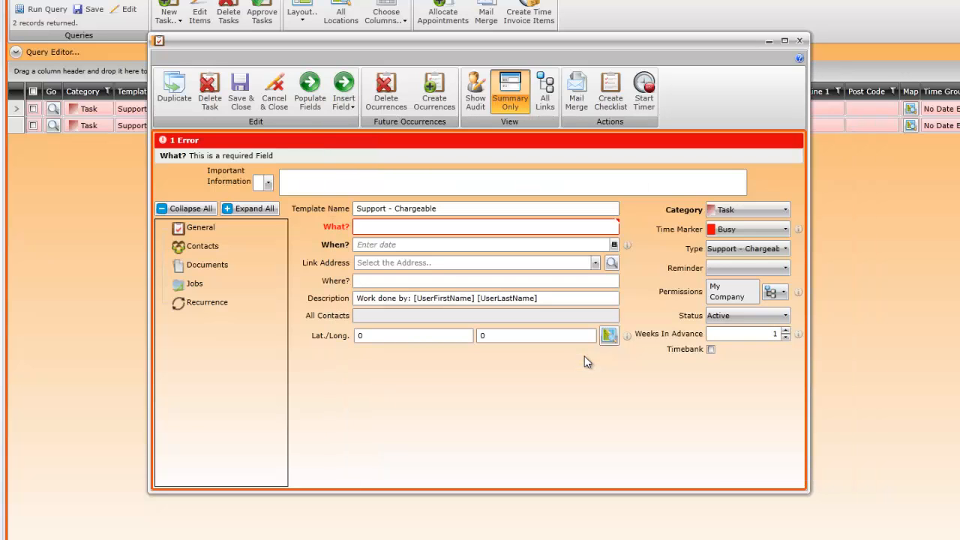
{"action": "mouse_move", "coordinate": [240, 89]}
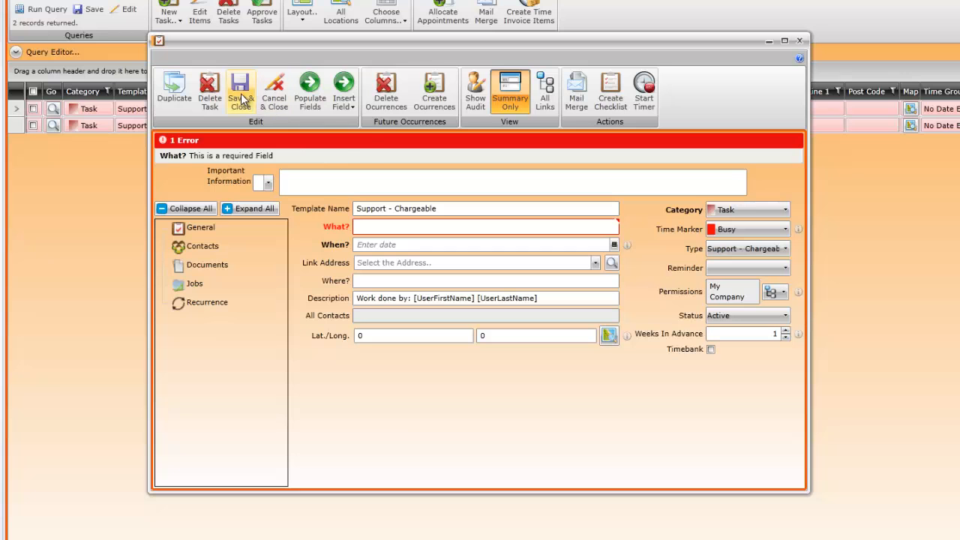
{"action": "left_click", "coordinate": [240, 90]}
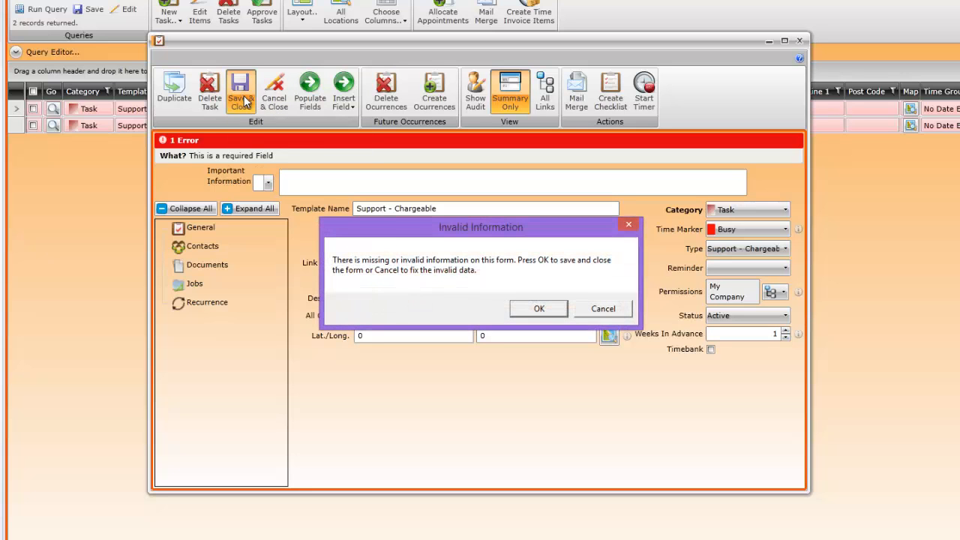
{"action": "left_click", "coordinate": [539, 308]}
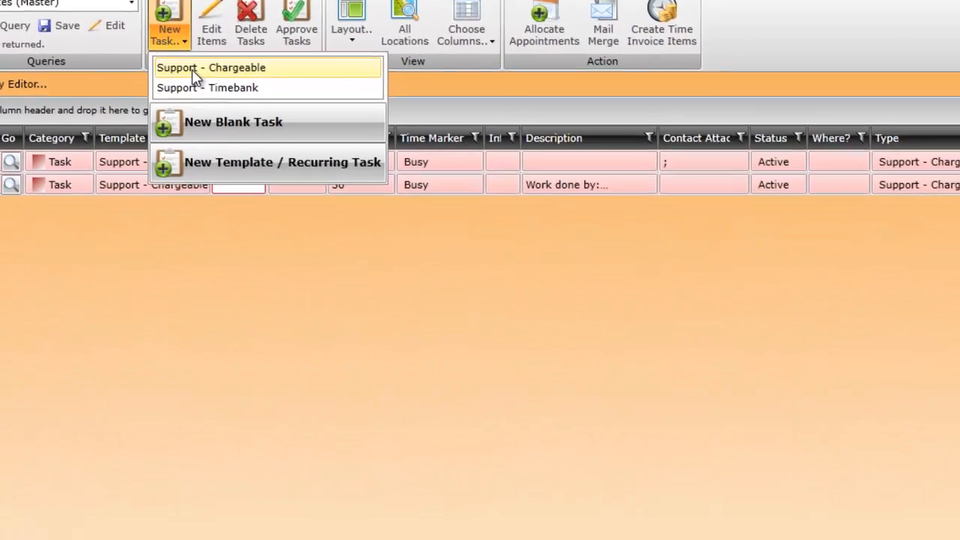
Start a new Support - Chargeable task with 'Support Work' in the What? field
{"action": "left_click", "coordinate": [211, 68]}
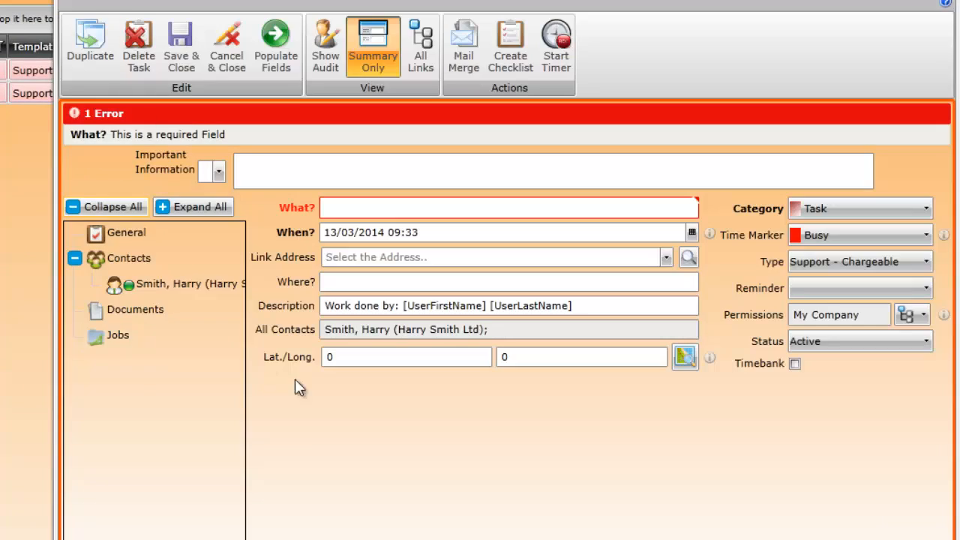
{"action": "mouse_move", "coordinate": [387, 412]}
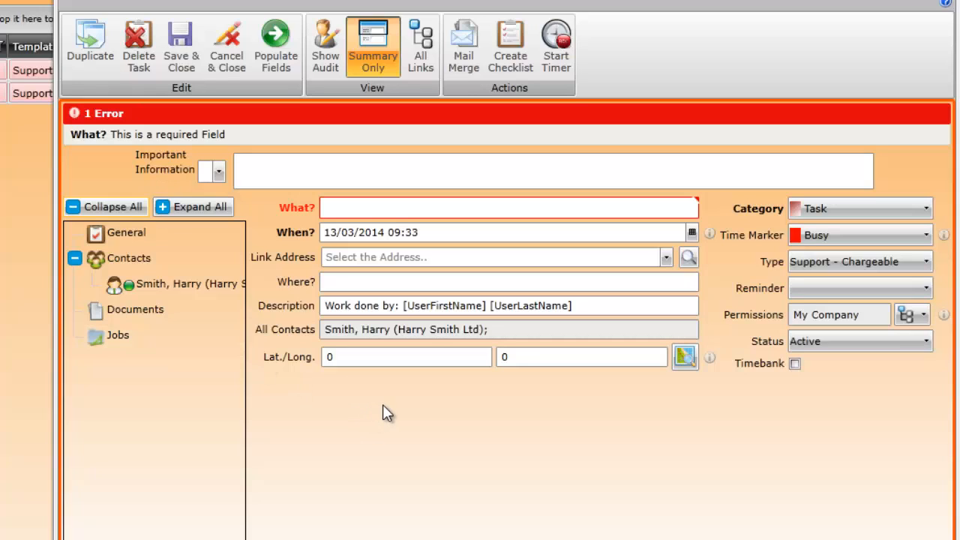
{"action": "left_click", "coordinate": [509, 207]}
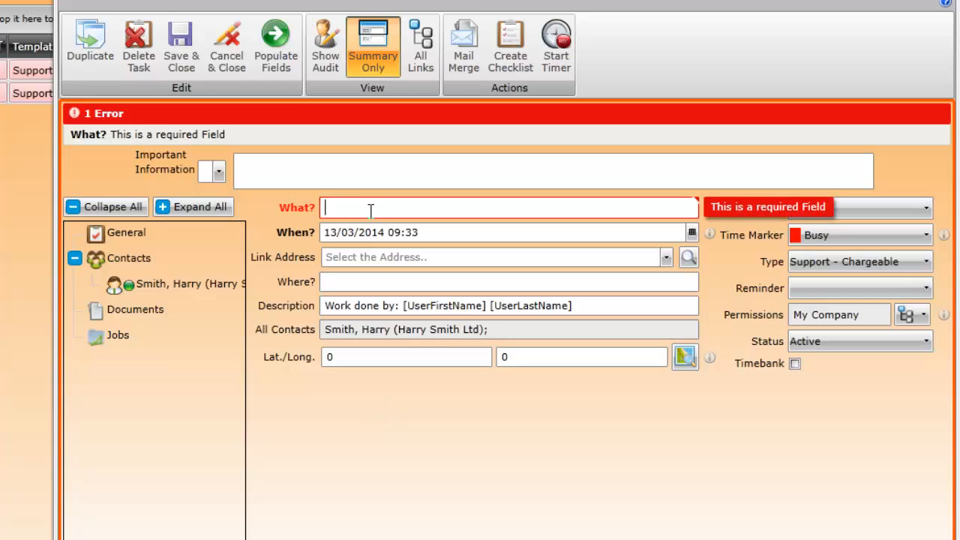
{"action": "type", "text": "Support Work"}
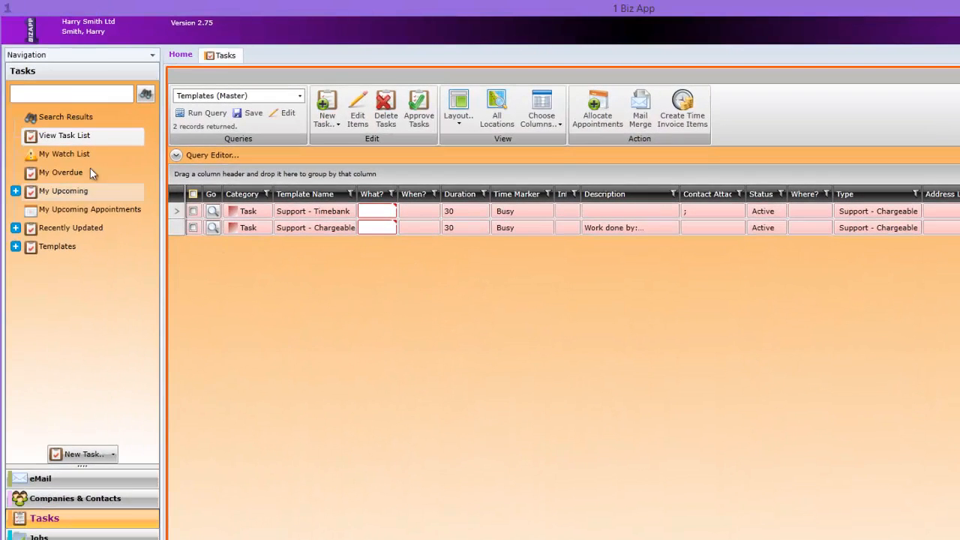
Search the task list for 'supp' to locate the Support Work task
{"action": "type", "text": "supp"}
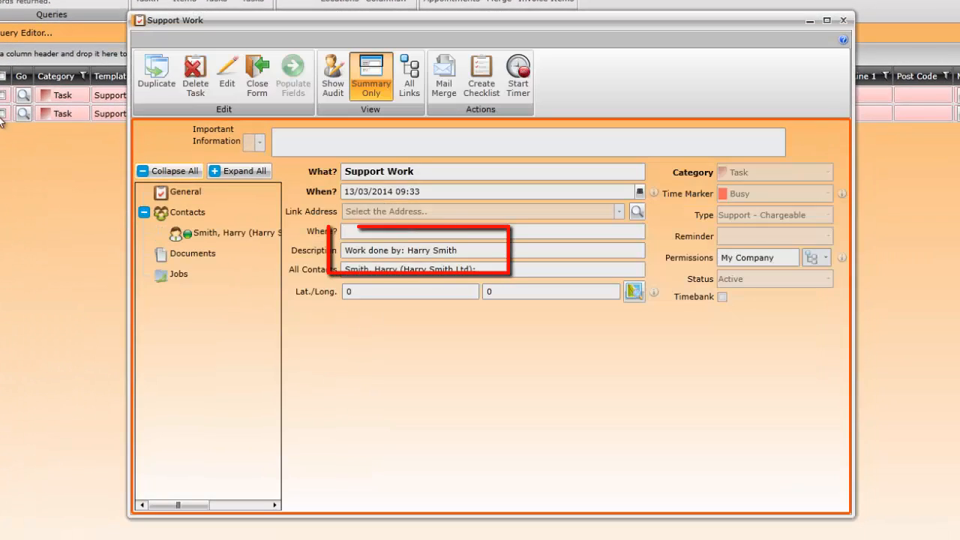
{"action": "mouse_move", "coordinate": [401, 286]}
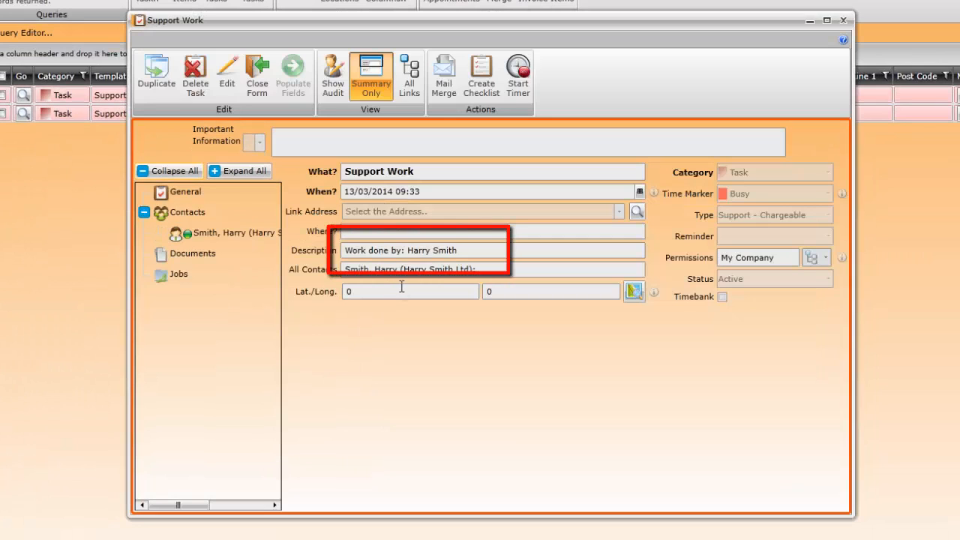
{"action": "mouse_move", "coordinate": [423, 264]}
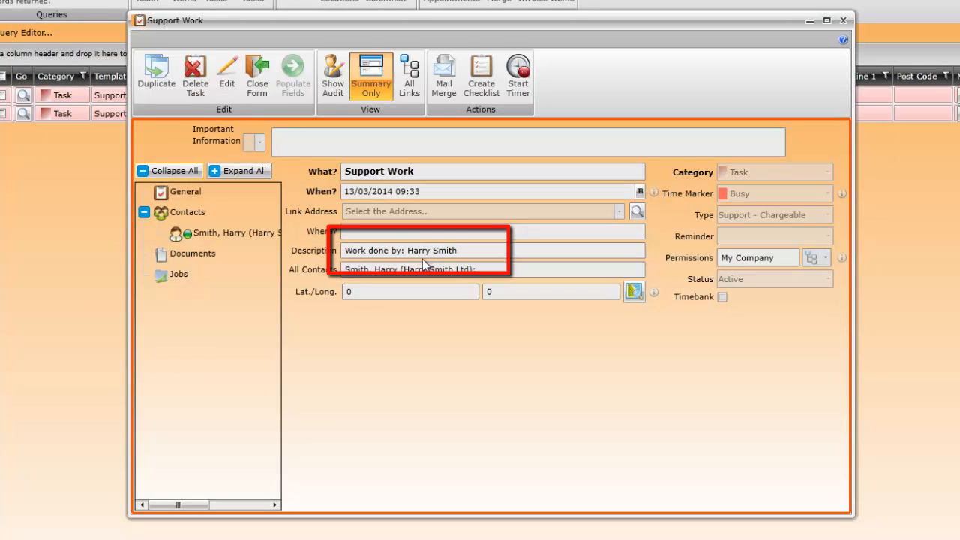